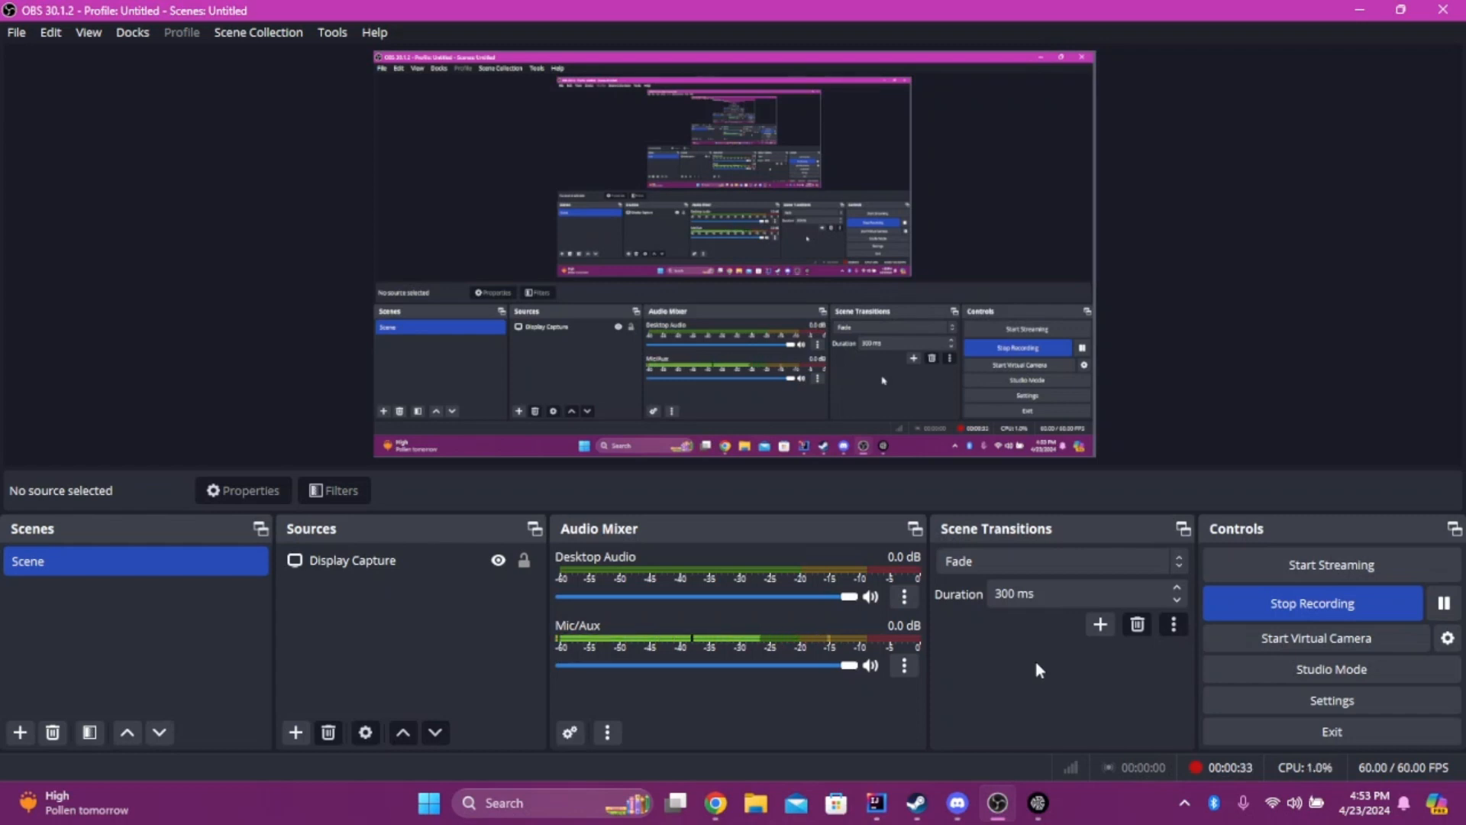
{"action": "mouse_move", "coordinate": [938, 689]}
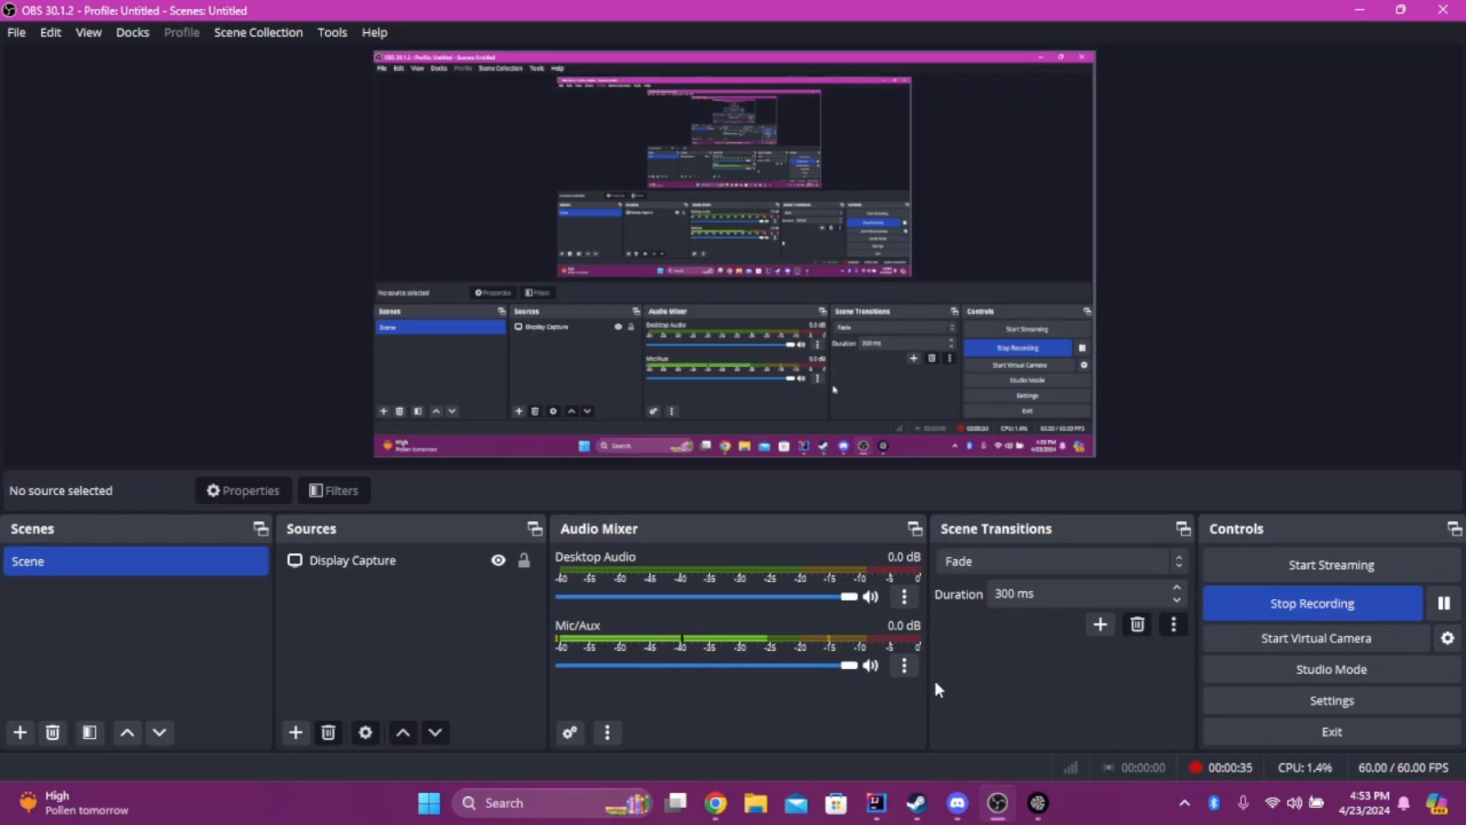
{"action": "mouse_move", "coordinate": [1051, 727]}
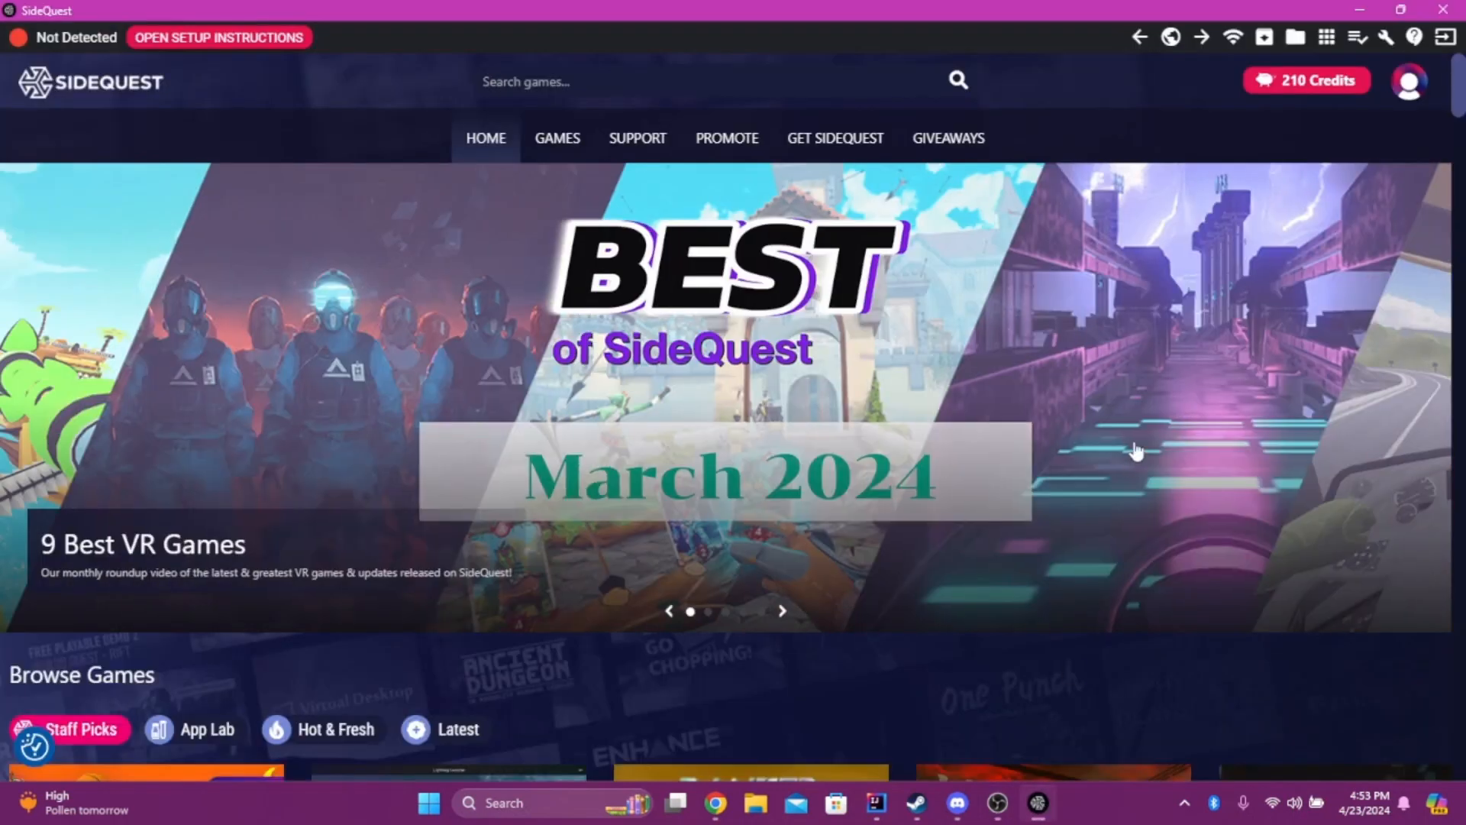
{"action": "mouse_move", "coordinate": [1131, 419]}
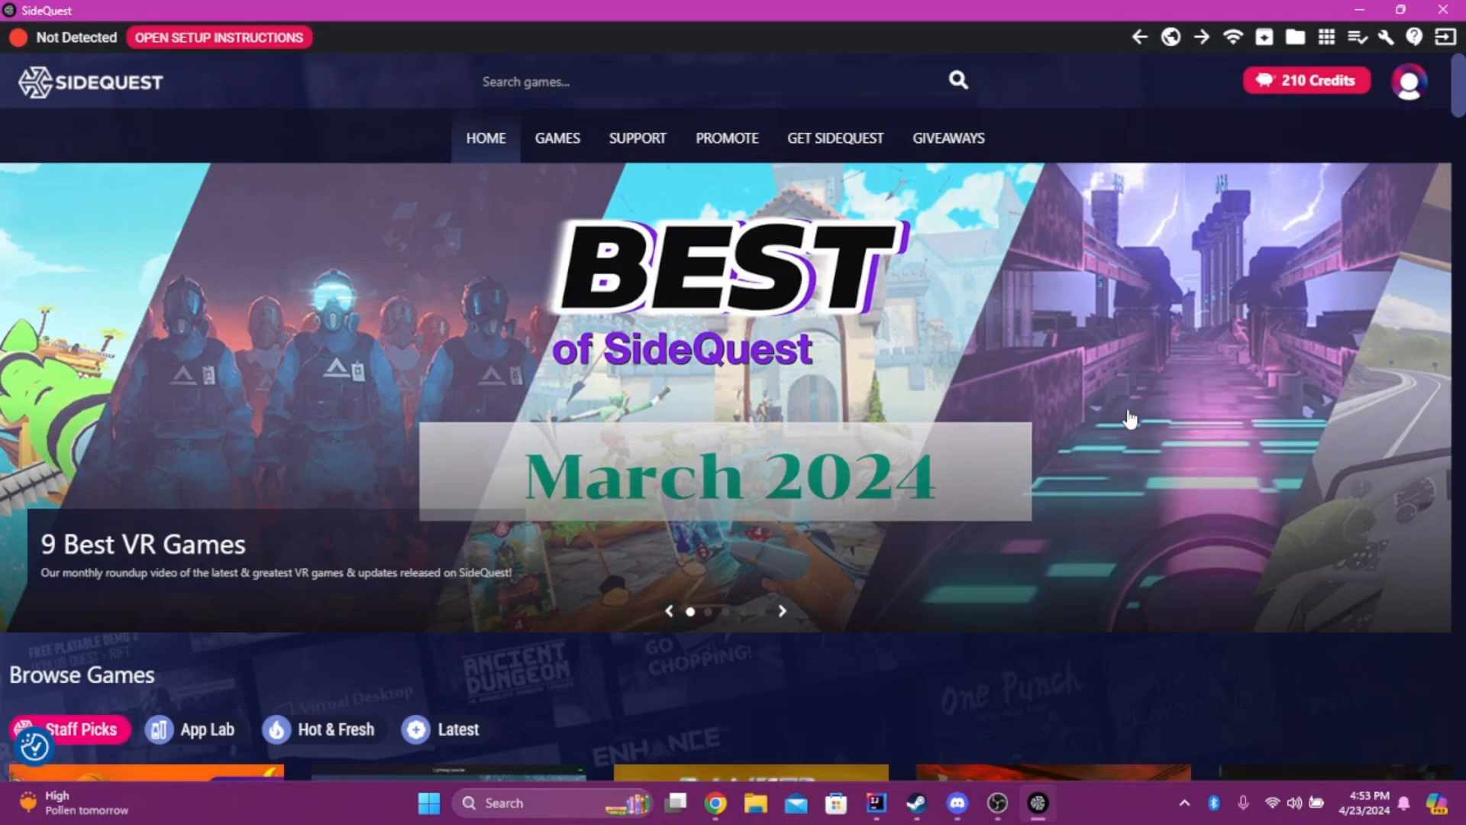
{"action": "mouse_move", "coordinate": [1115, 407]}
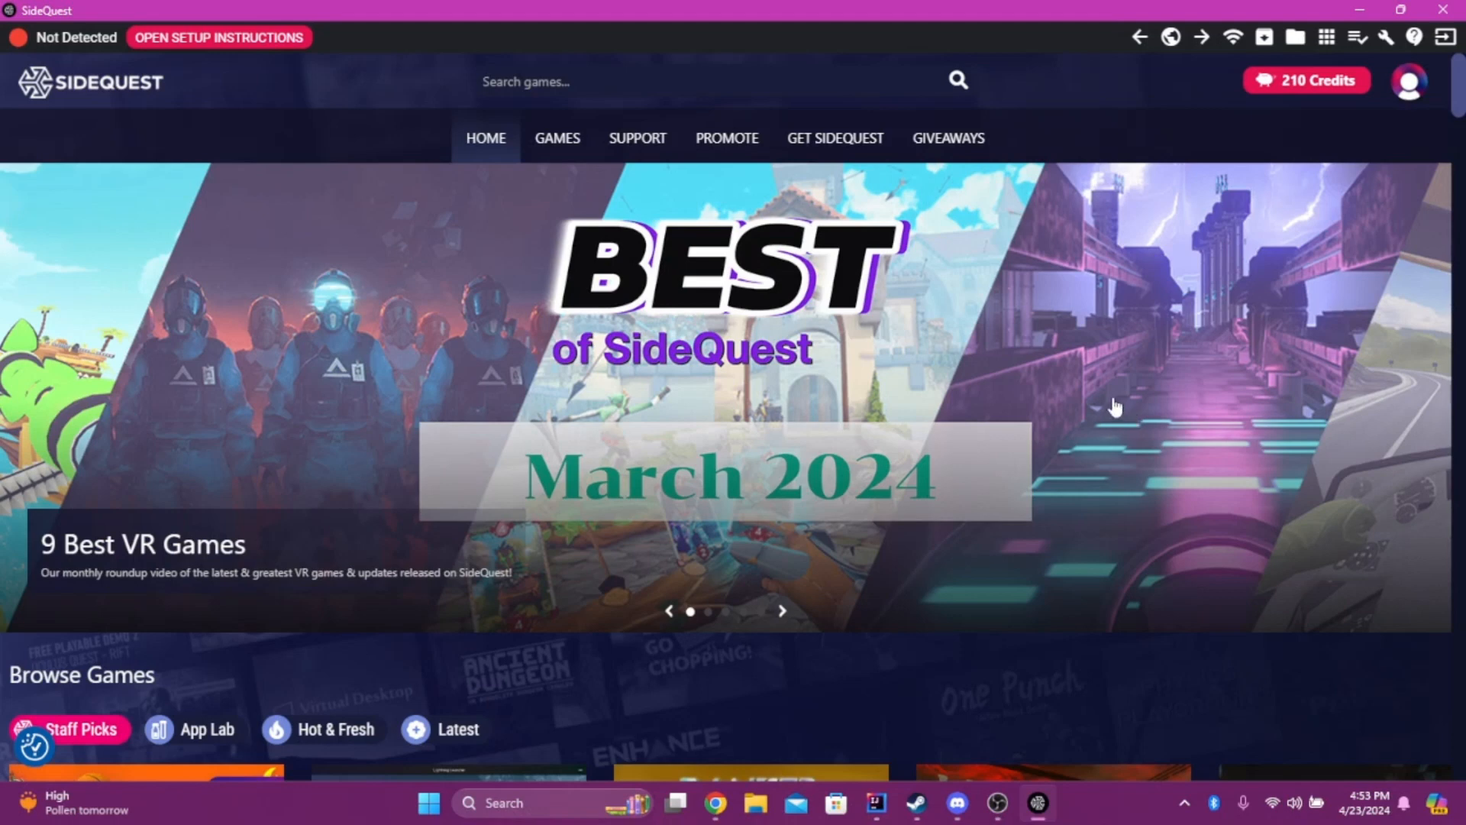
{"action": "mouse_move", "coordinate": [850, 145]}
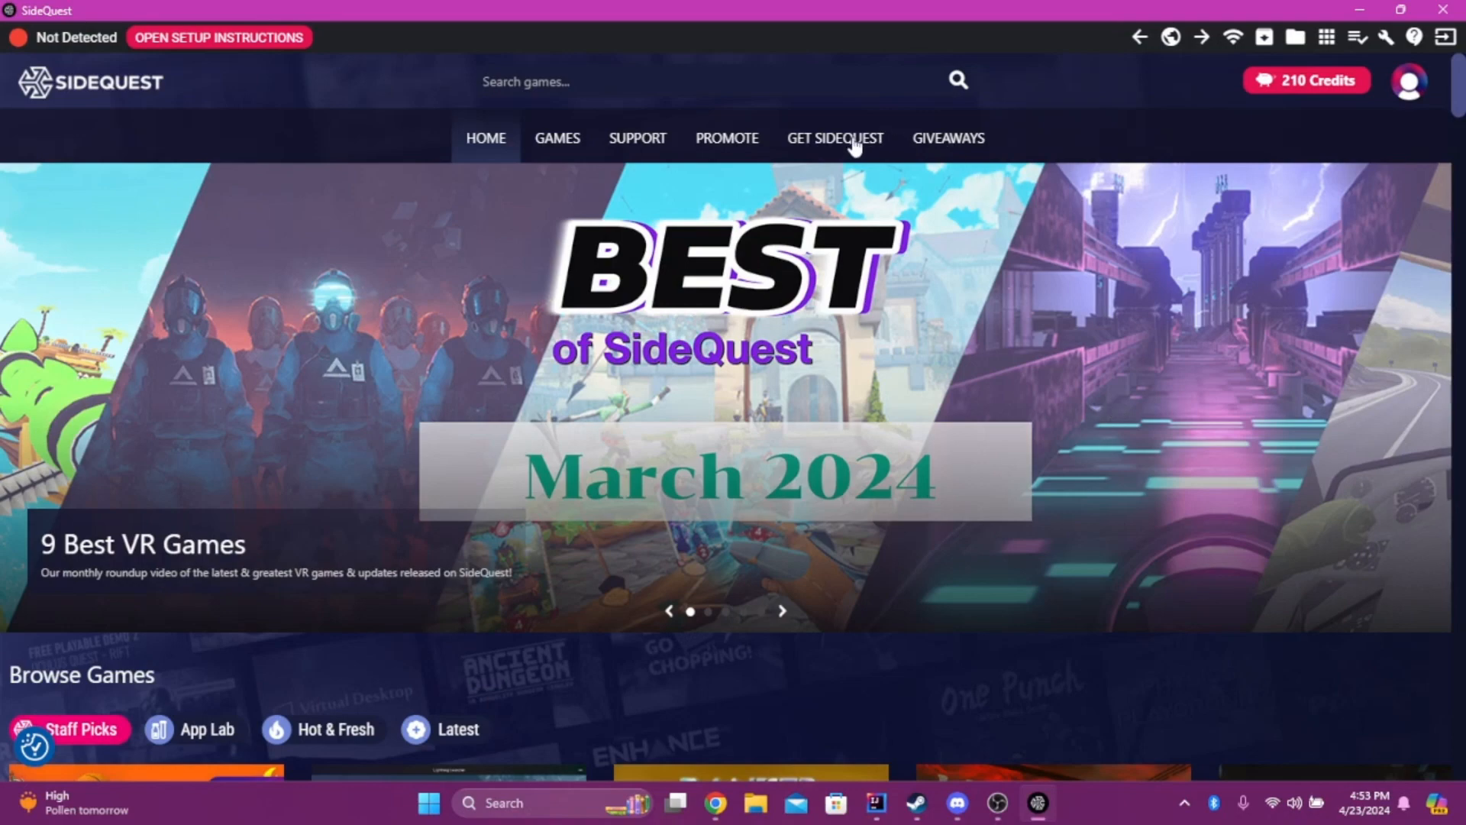
Browse the SideQuest install page and return to the home page.
{"action": "left_click", "coordinate": [834, 138]}
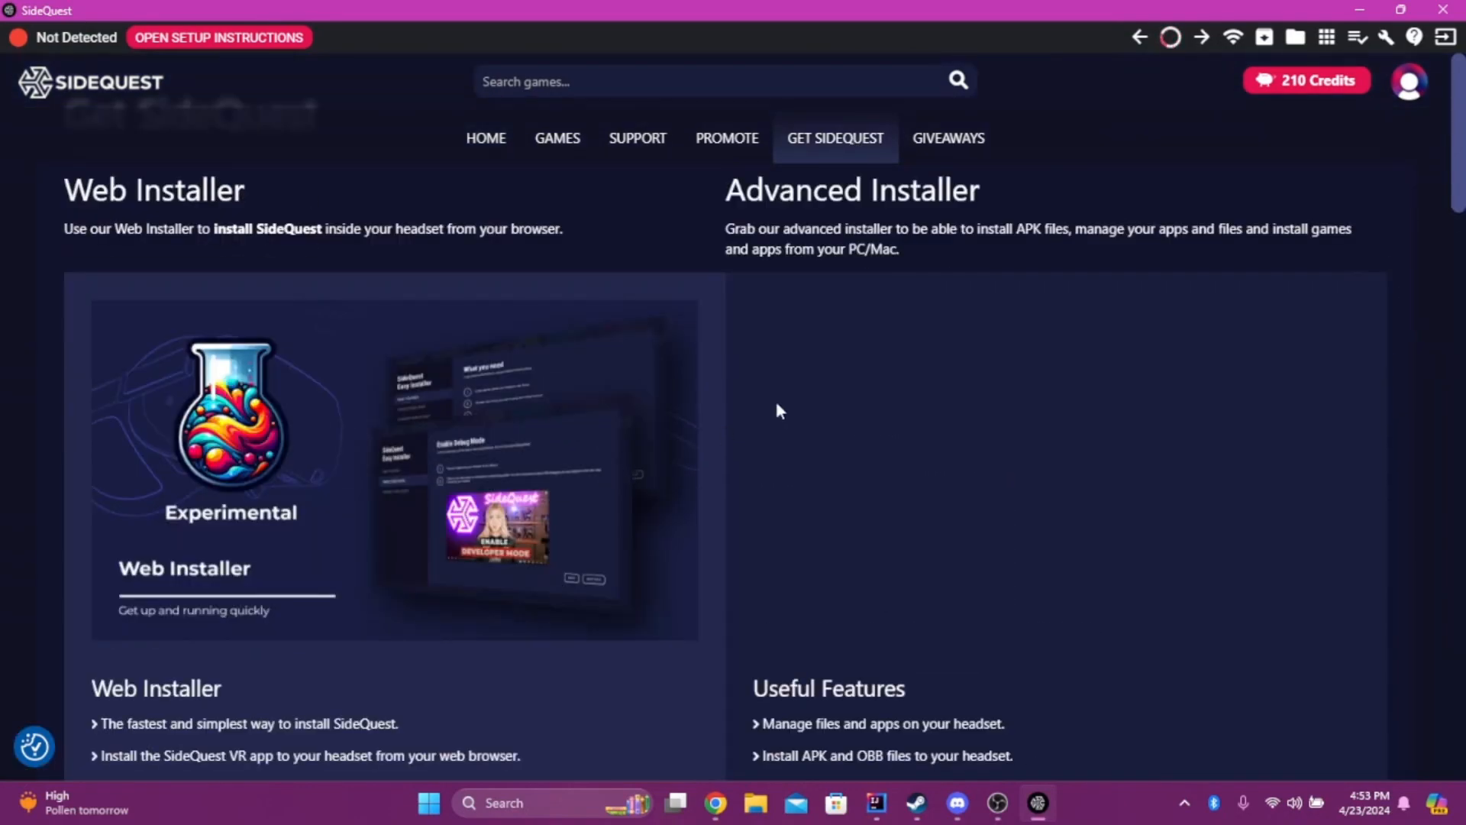
{"action": "scroll", "scroll_direction": "down", "scroll_amount": 3}
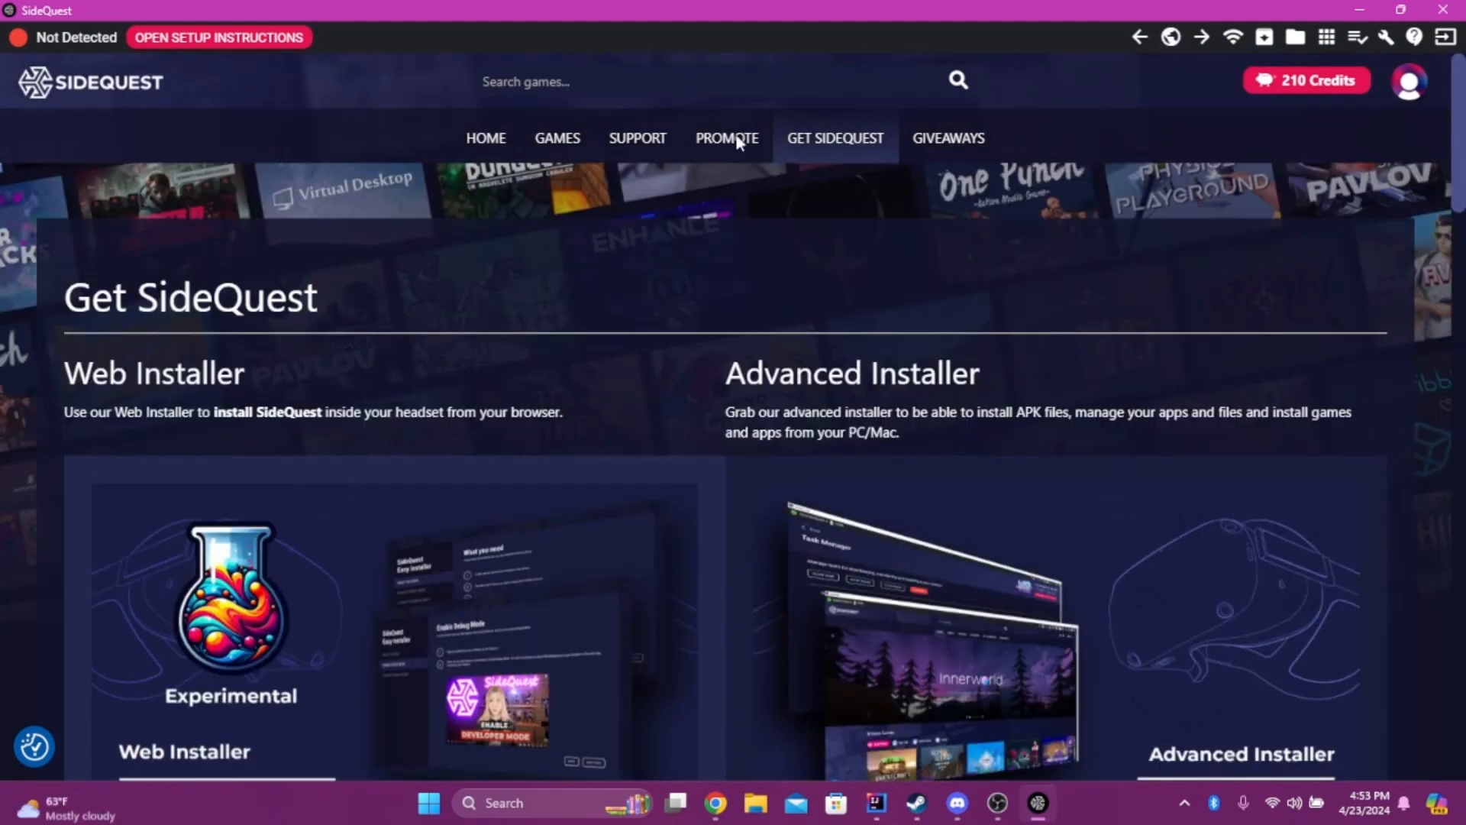
{"action": "left_click", "coordinate": [485, 138]}
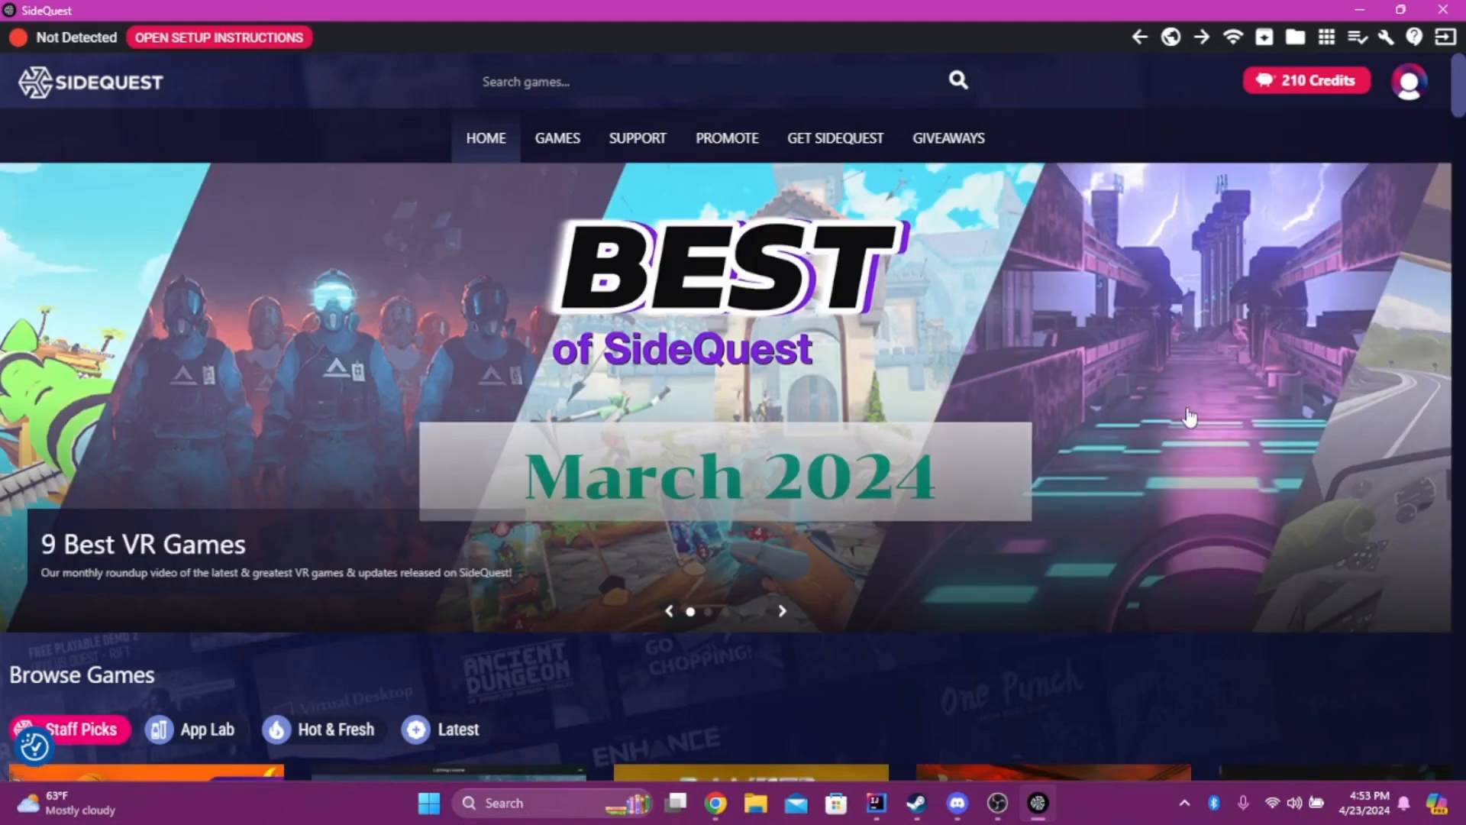
{"action": "mouse_move", "coordinate": [1112, 376]}
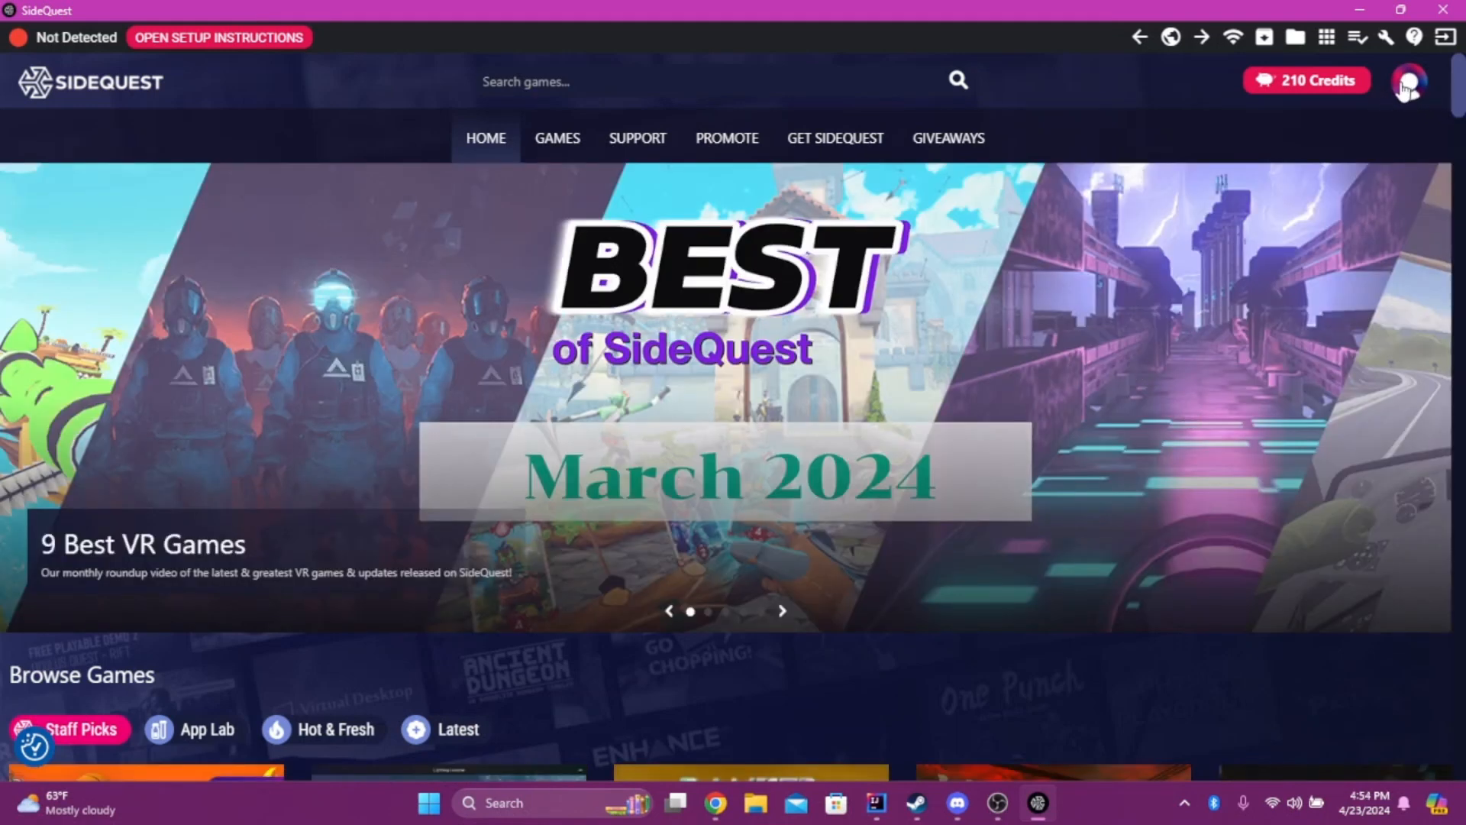
{"action": "mouse_move", "coordinate": [1394, 89]}
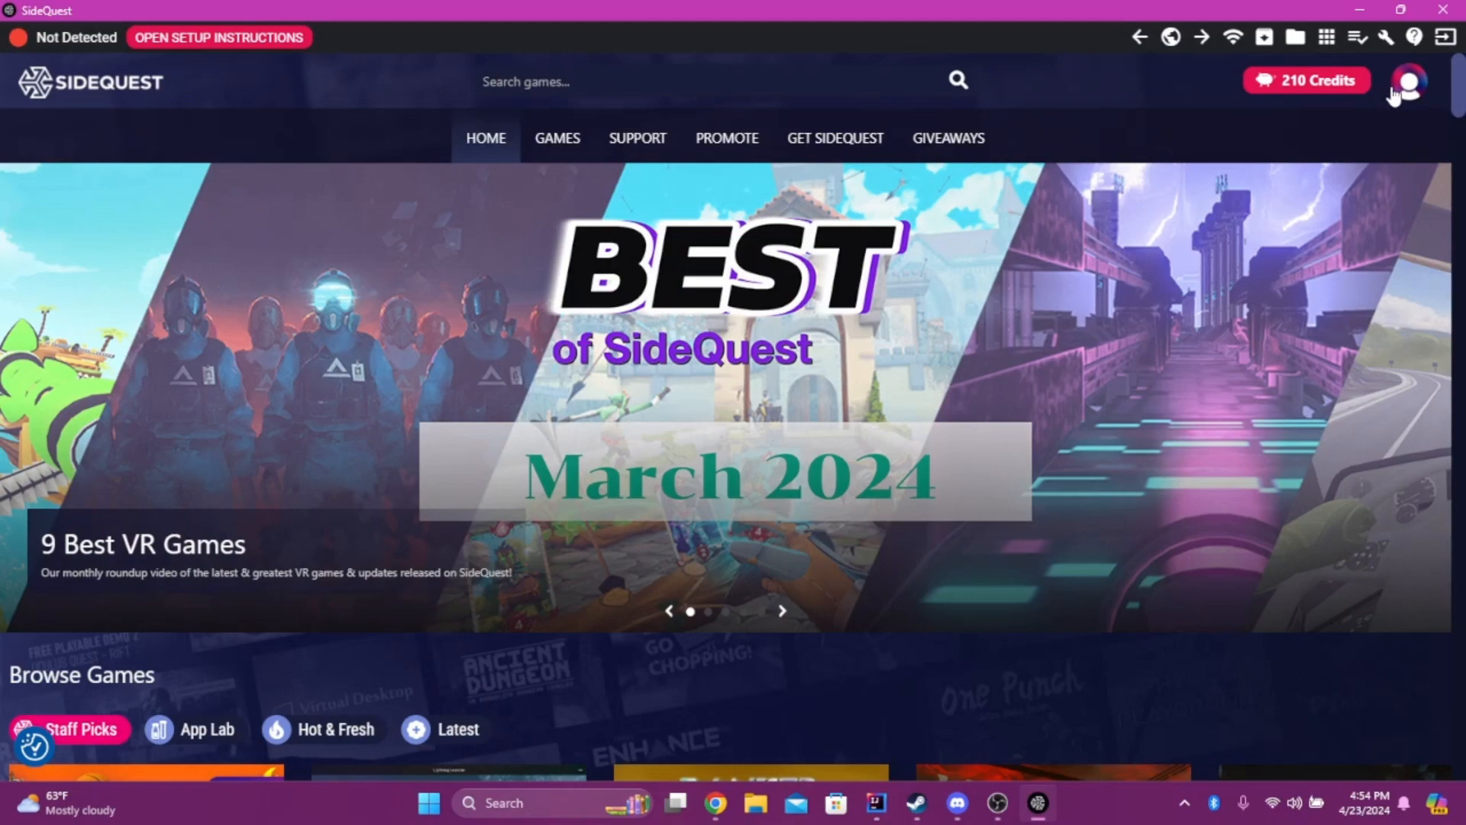
{"action": "mouse_move", "coordinate": [1415, 83]}
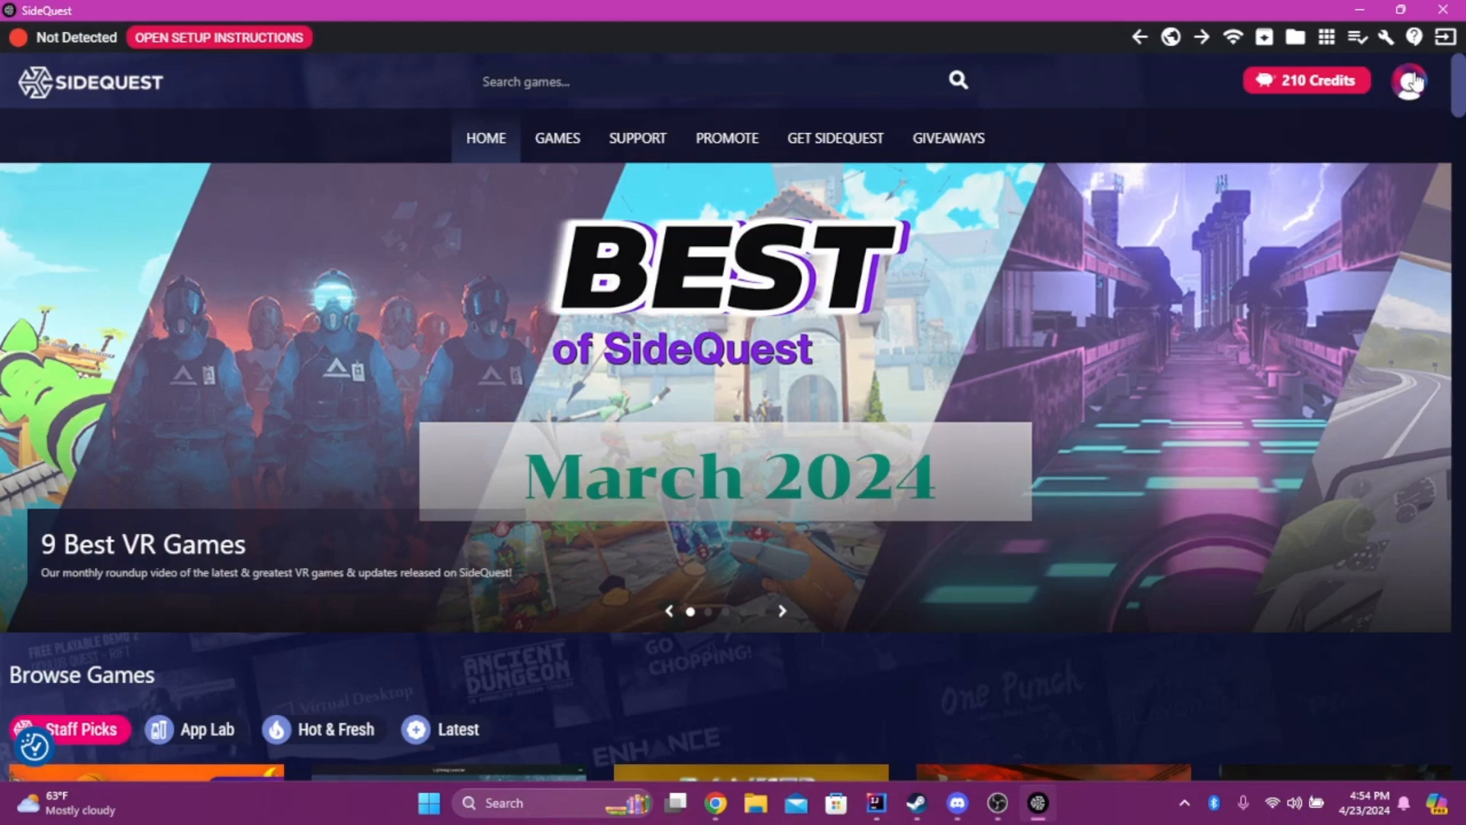
From the account menu's Things I Created page, start a new app listing.
{"action": "left_click", "coordinate": [1415, 79]}
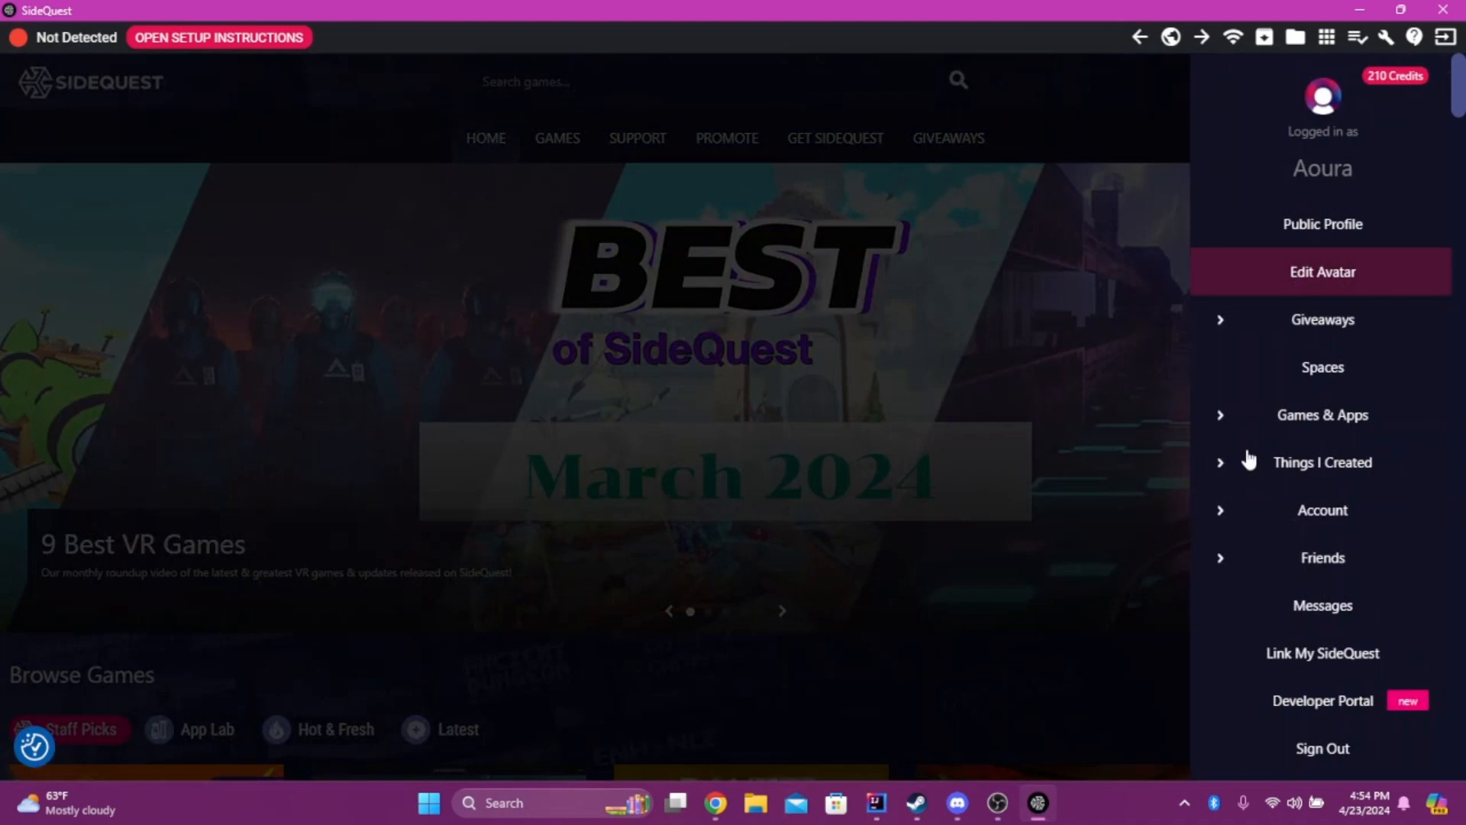
{"action": "left_click", "coordinate": [1321, 462]}
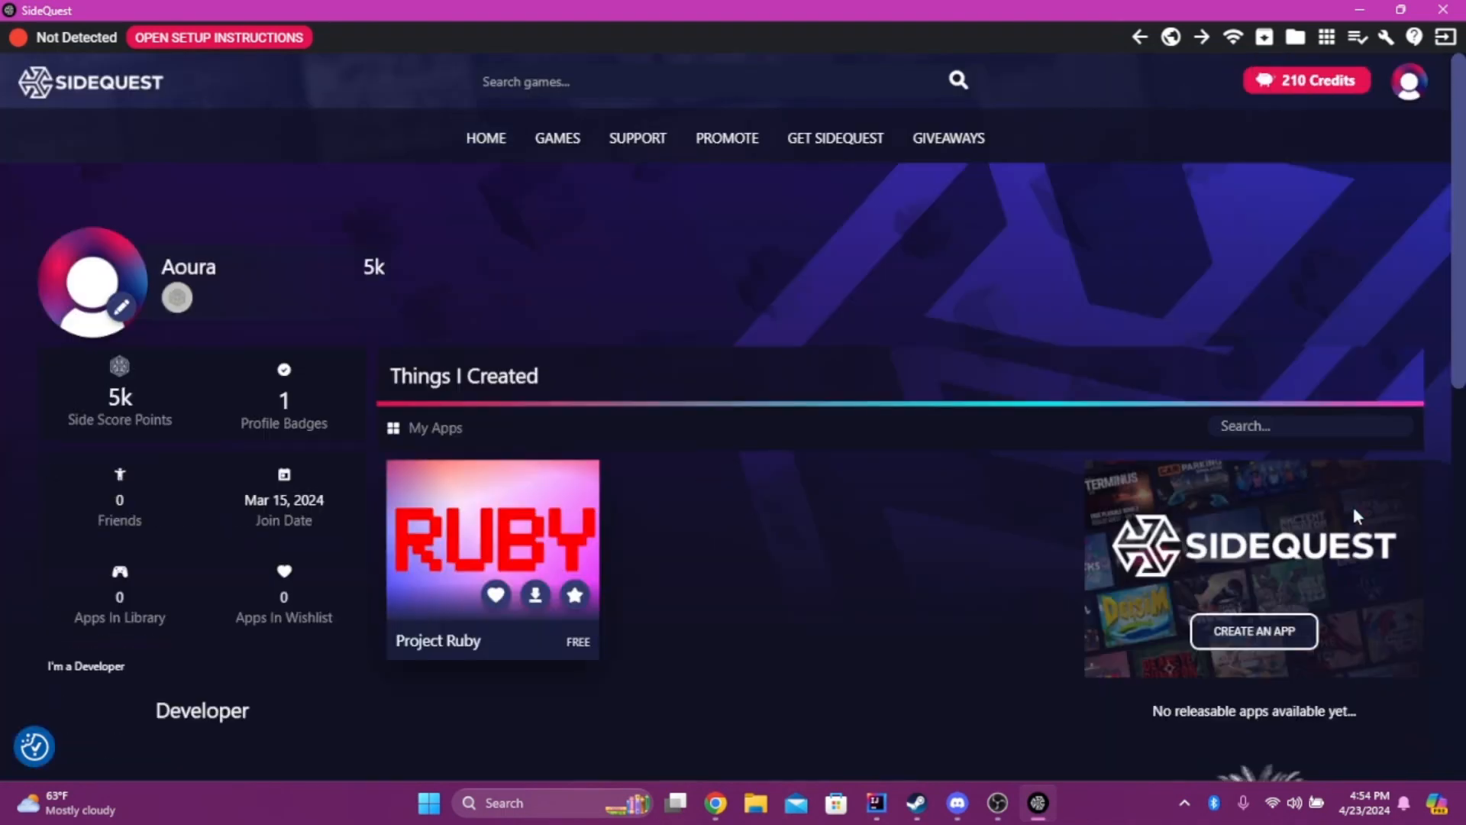
{"action": "scroll", "scroll_direction": "down", "scroll_amount": 3}
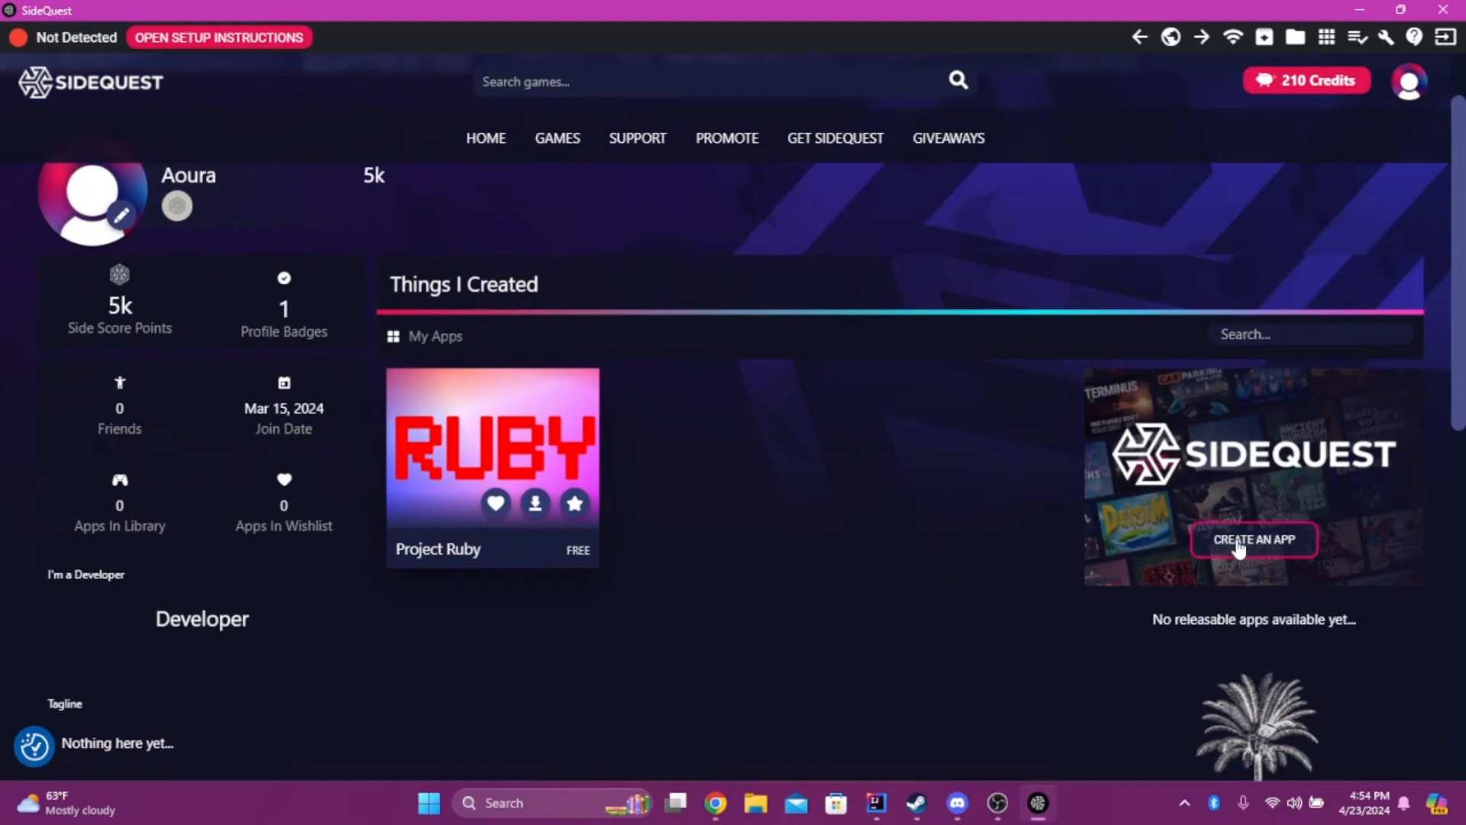
{"action": "left_click", "coordinate": [1252, 539]}
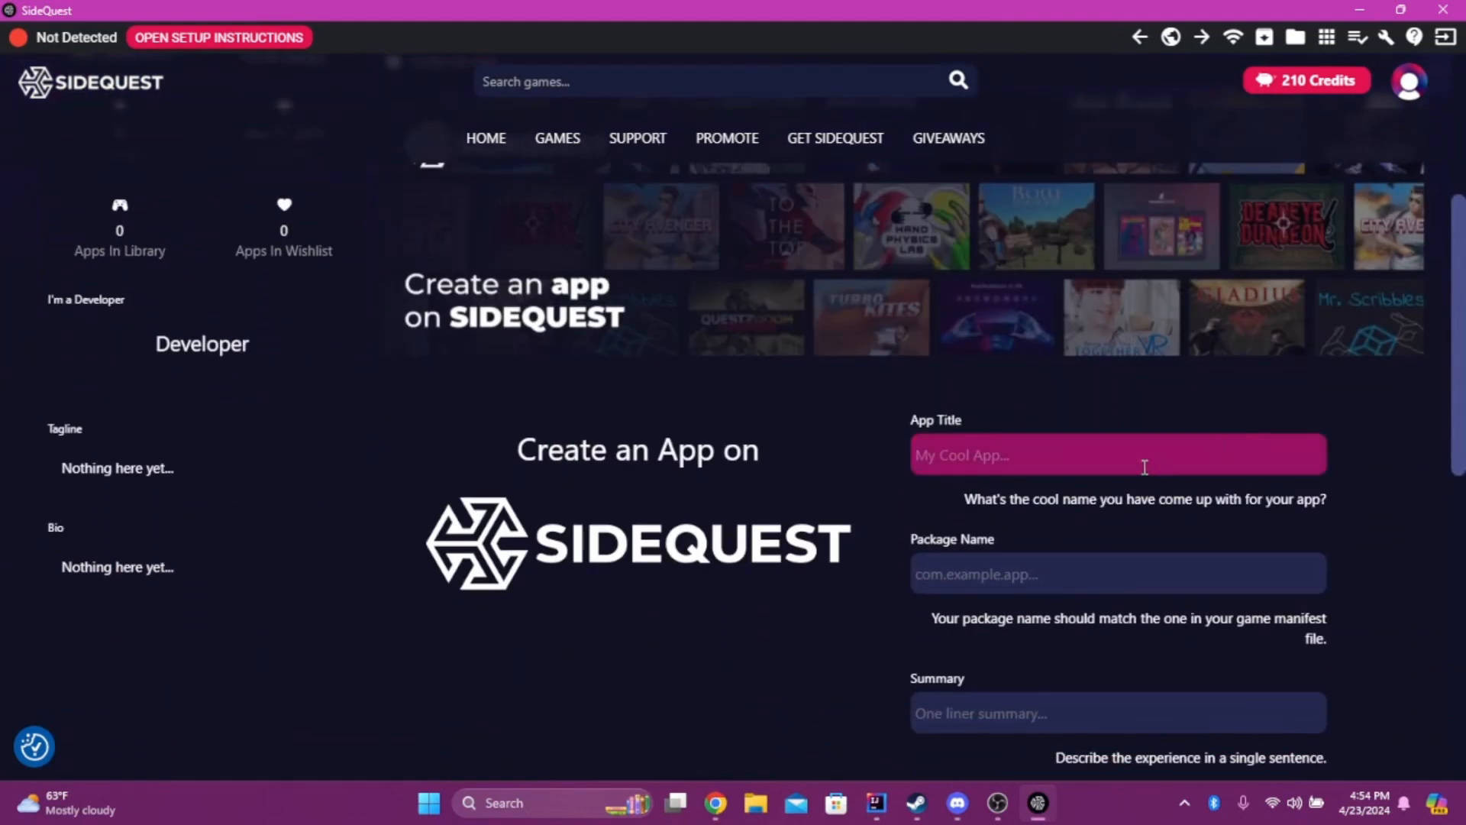
Enter the title Chimp Island and package name com.aoura.chimpisland.
{"action": "type", "text": "Chimp Is"}
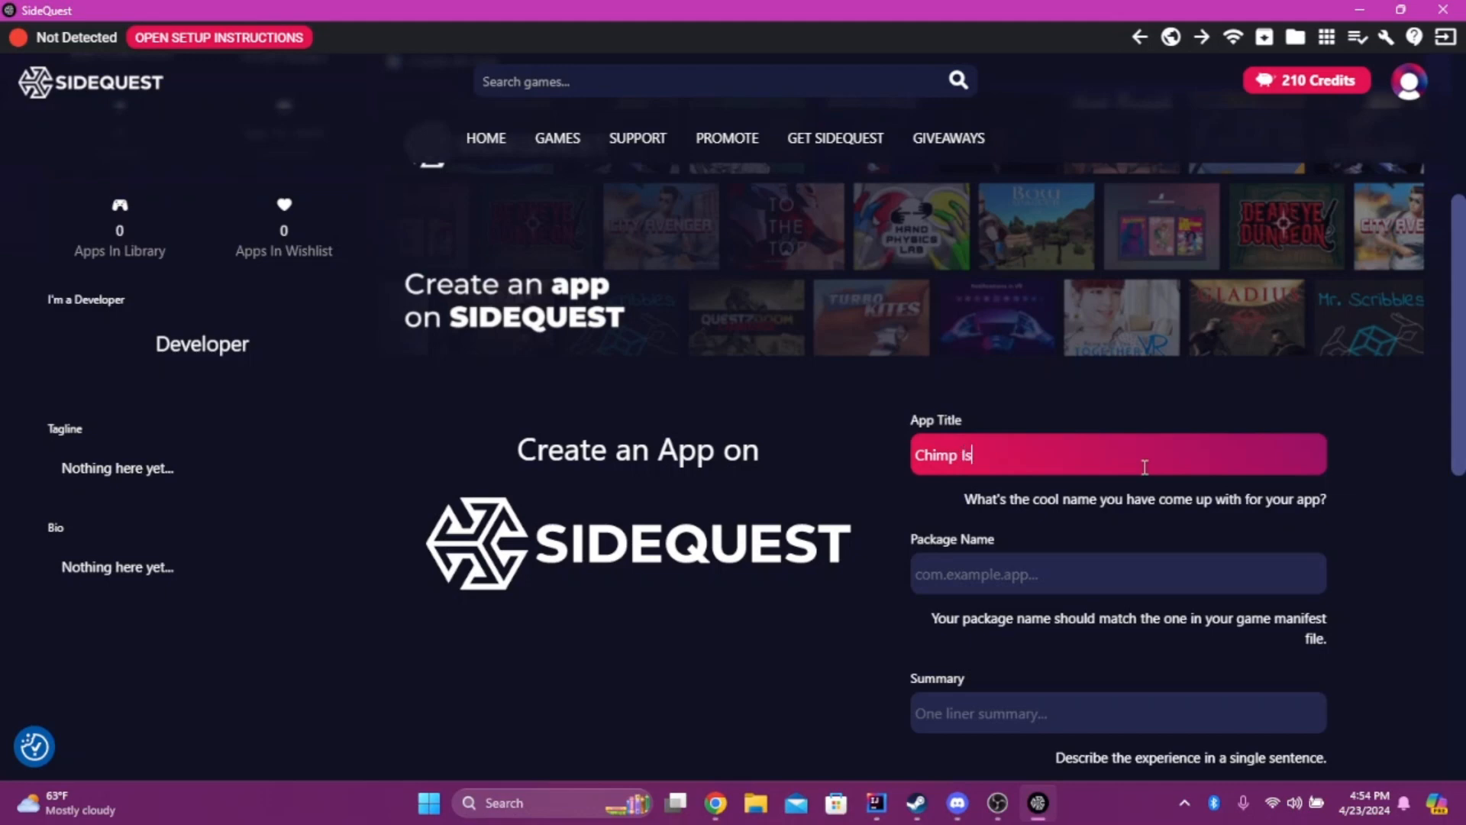
{"action": "type", "text": "and"}
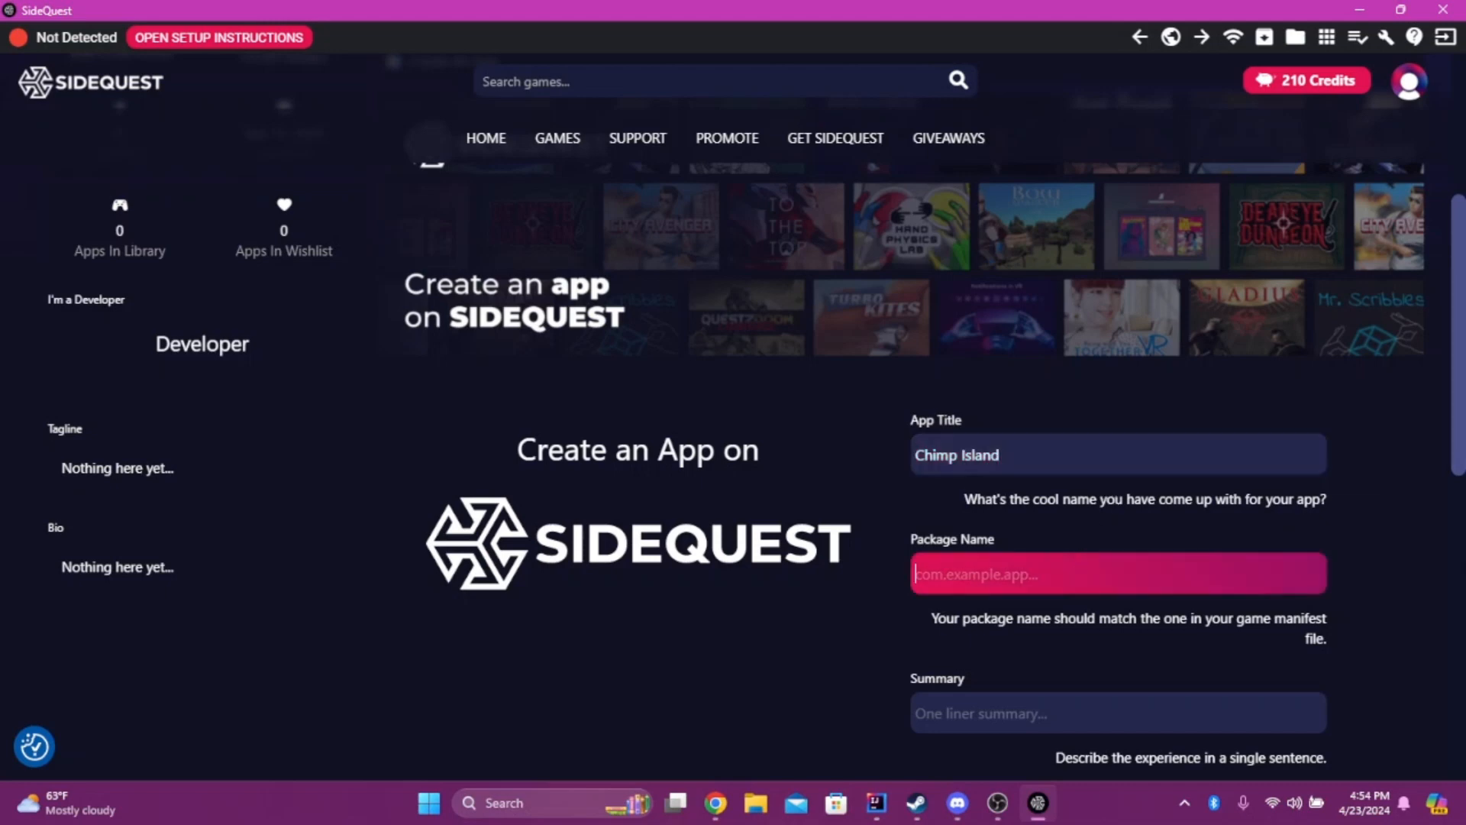
{"action": "type", "text": "c"}
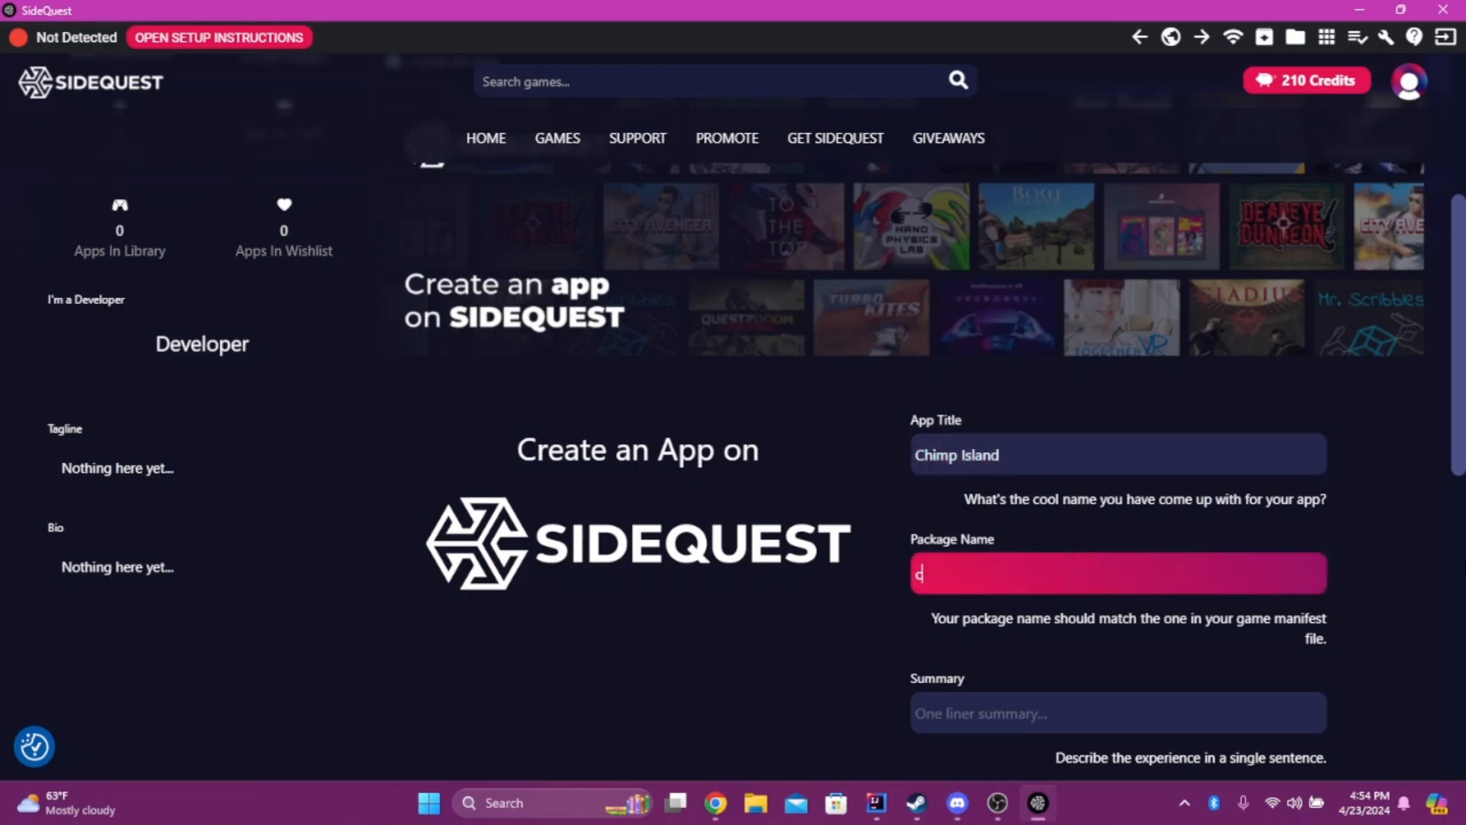
{"action": "type", "text": "om.aoura.chimp"}
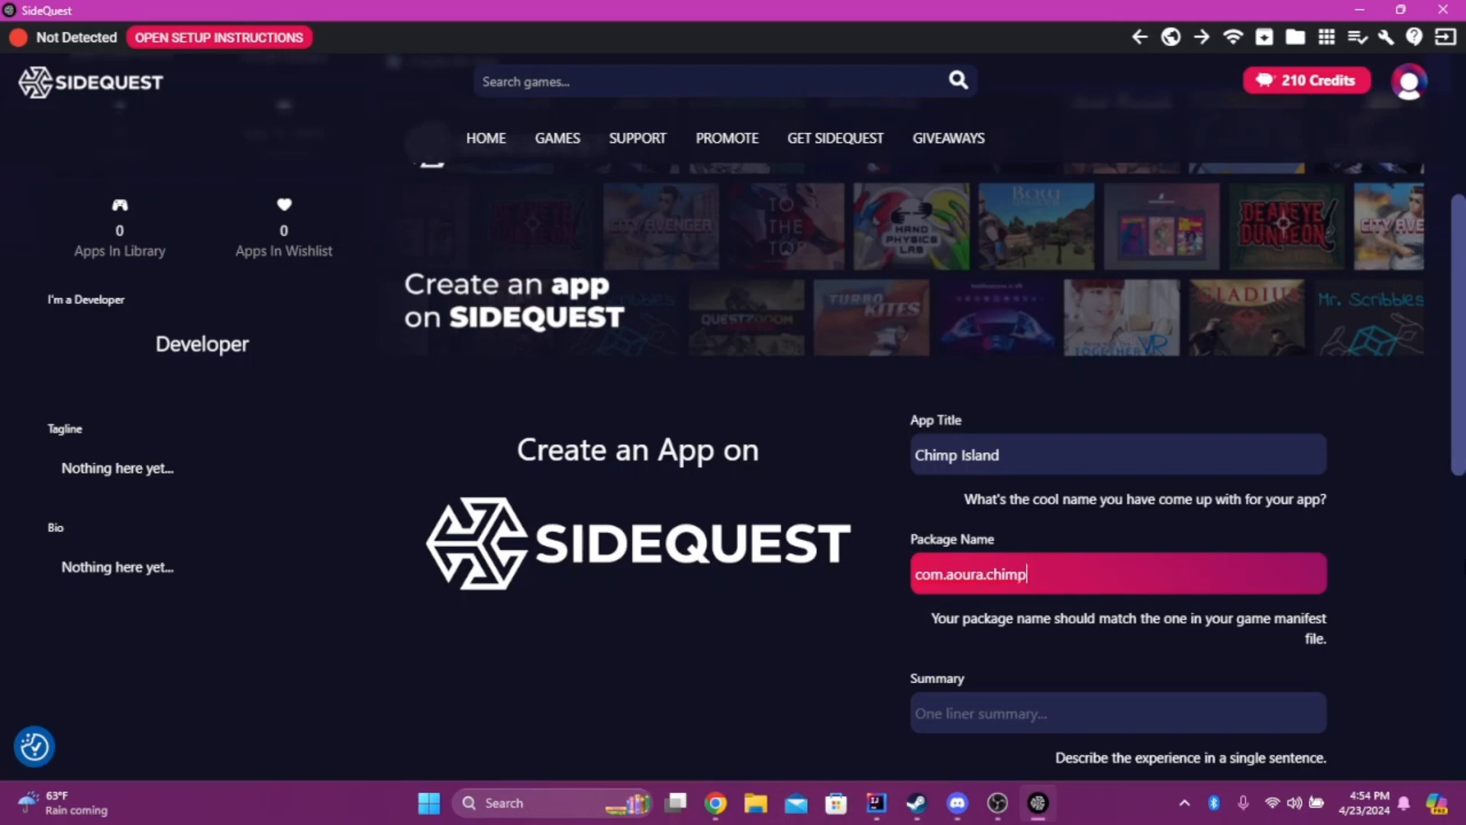
{"action": "type", "text": "island"}
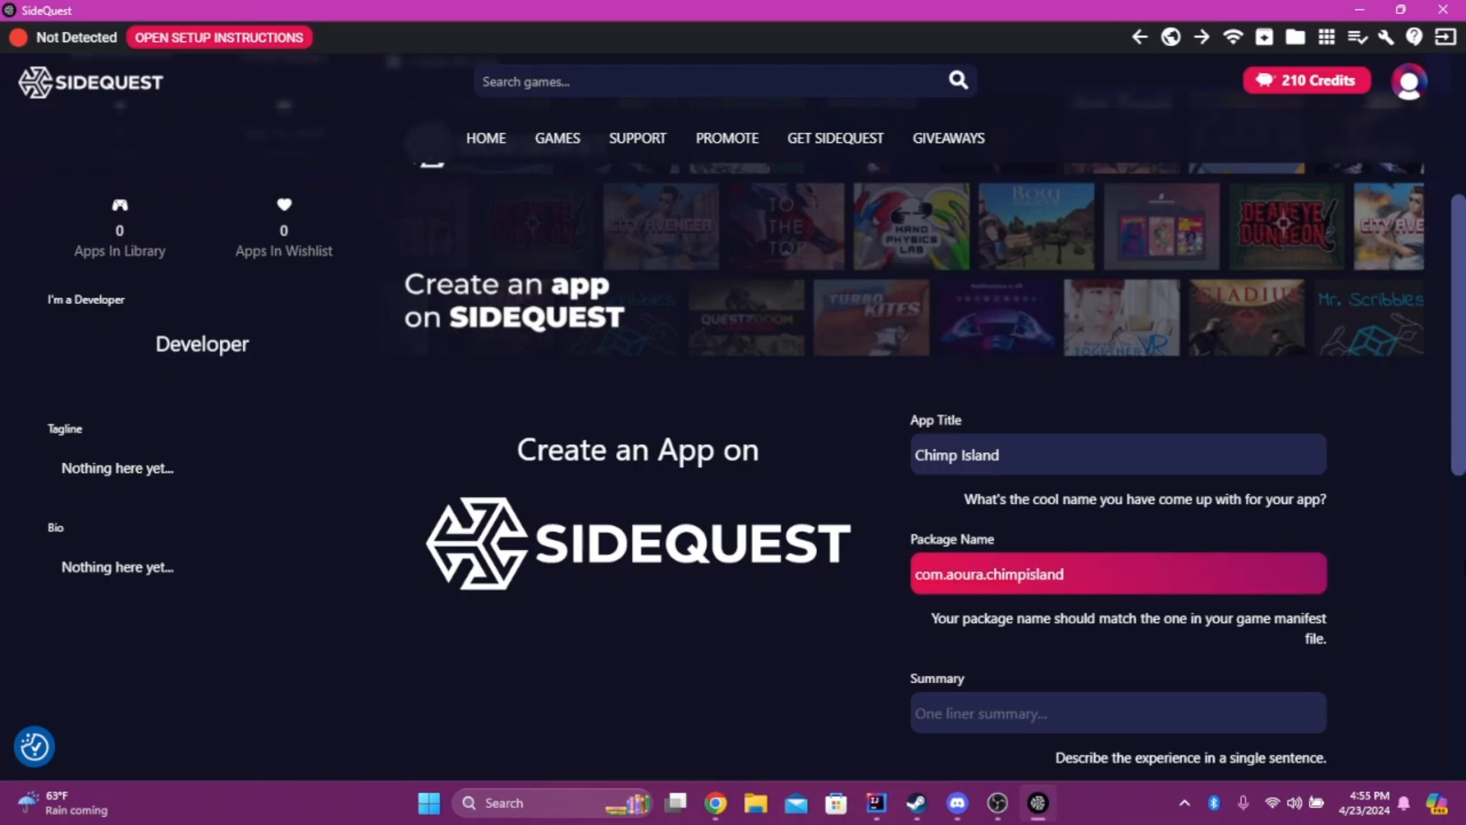
Add a one-line summary of the game and save the new app listing.
{"action": "scroll", "scroll_direction": "down", "scroll_amount": 3}
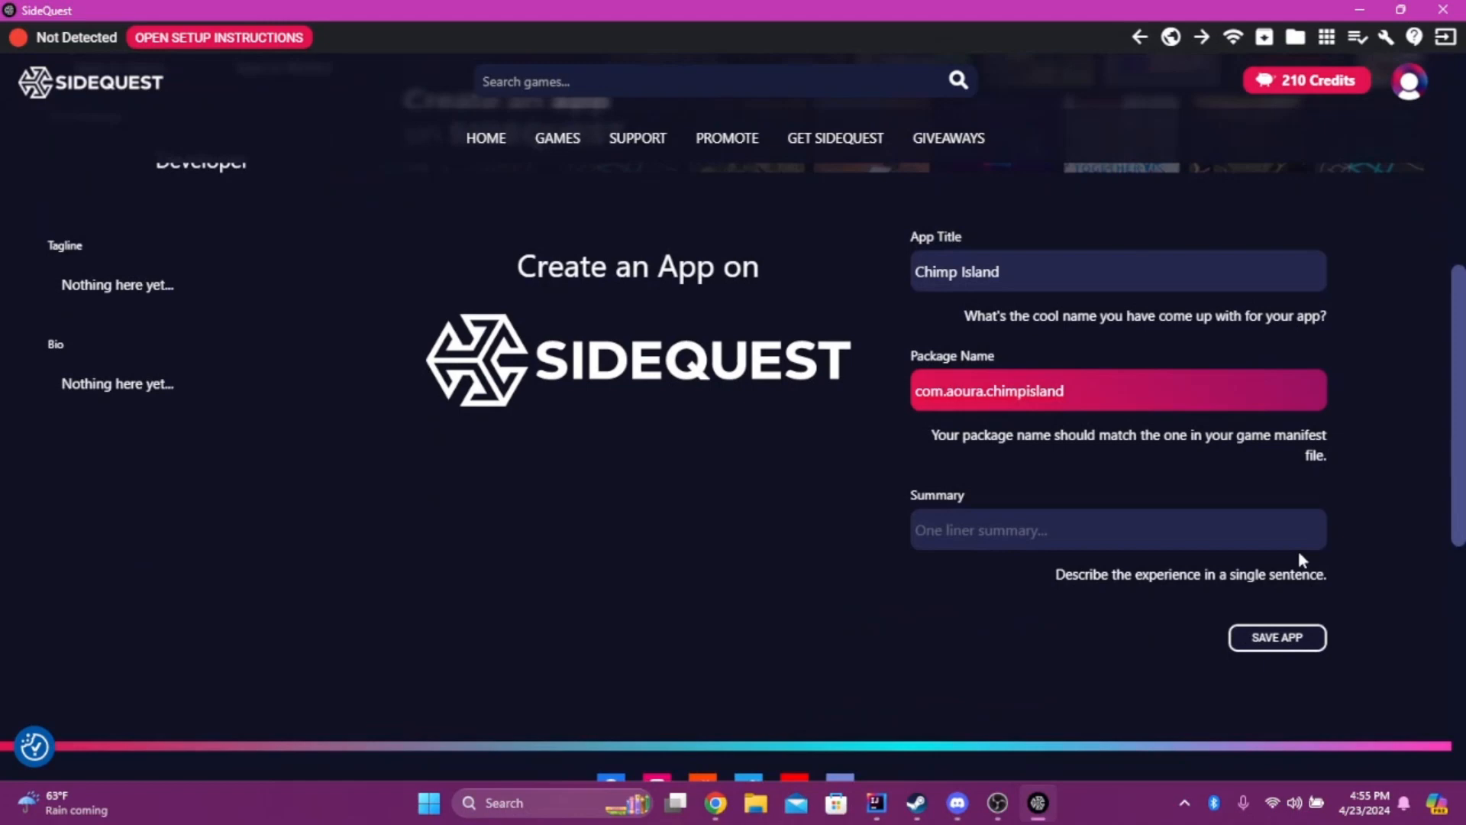
{"action": "left_click", "coordinate": [1116, 530]}
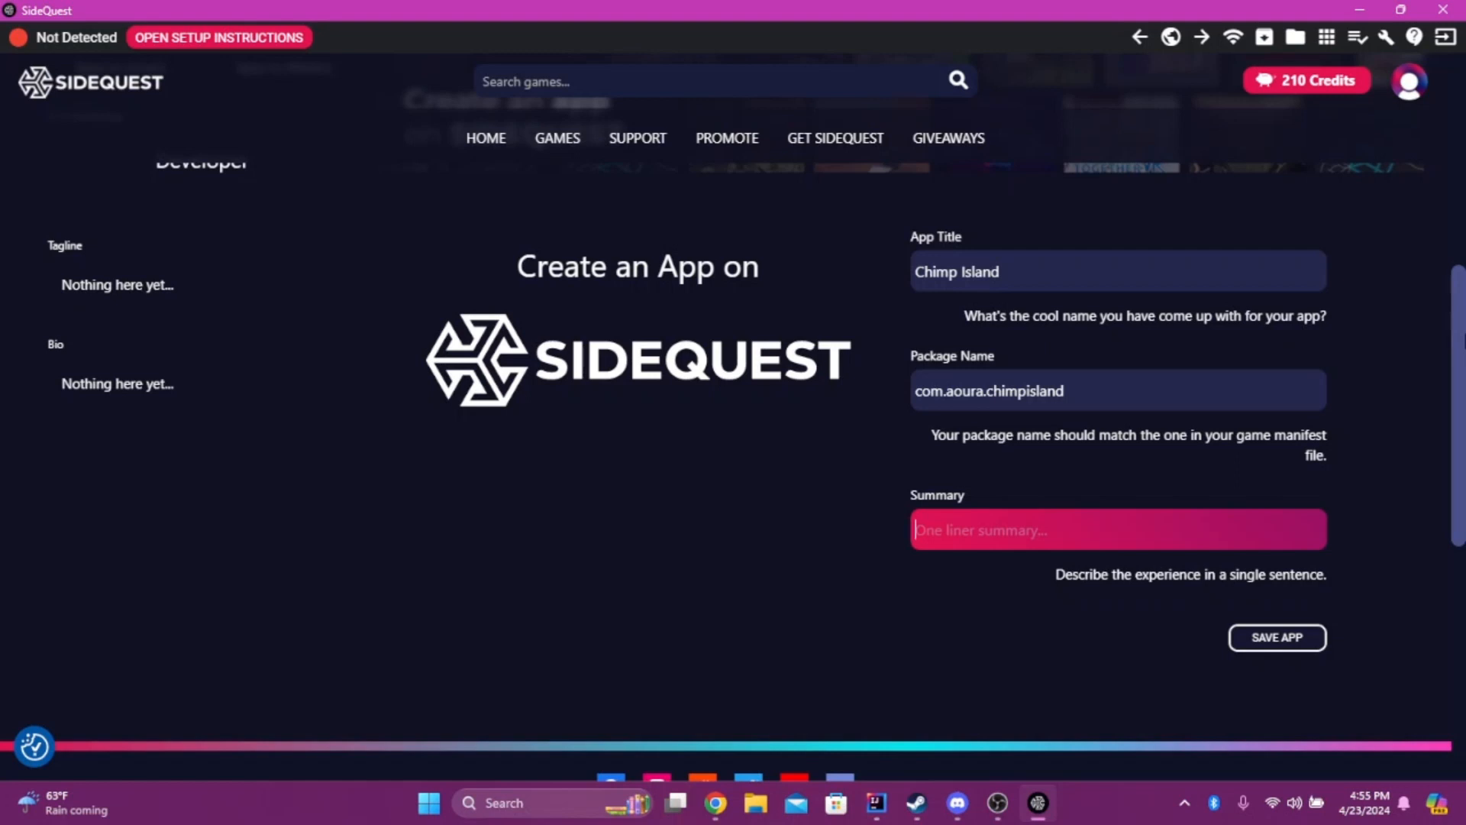
{"action": "type", "text": "A go"}
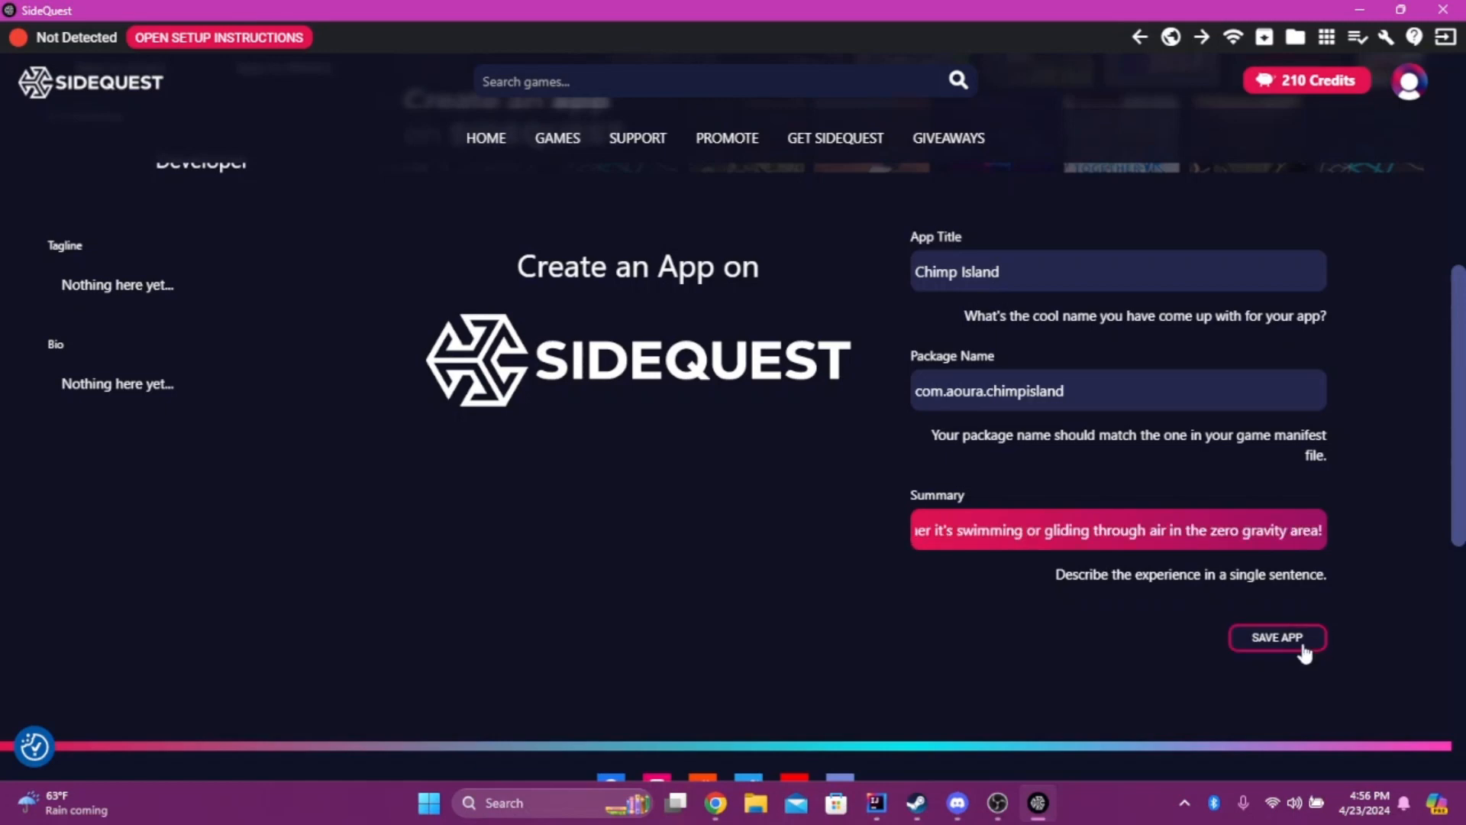
{"action": "left_click", "coordinate": [1277, 637]}
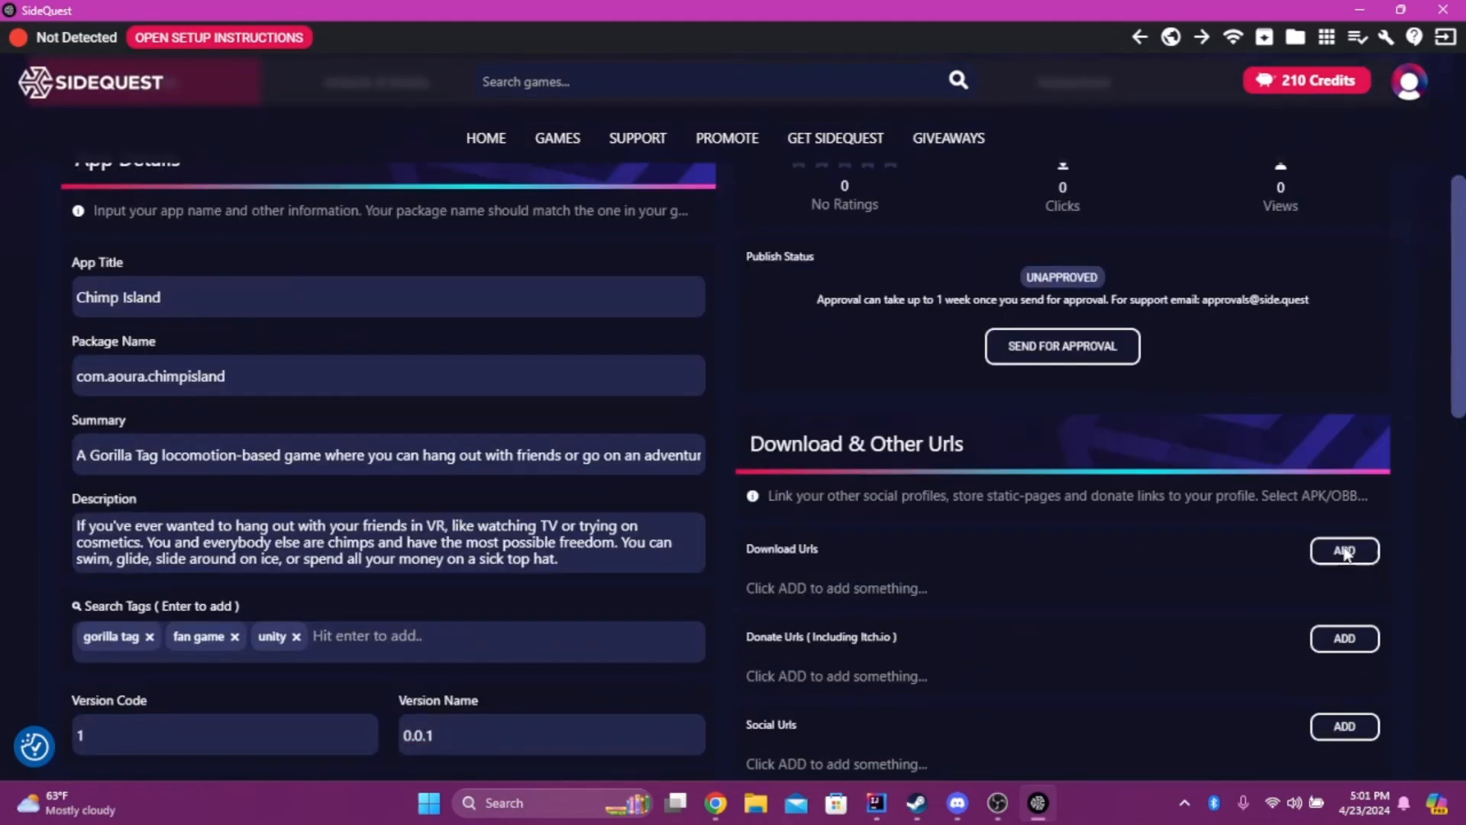
Add a new download link for the app under Download Urls.
{"action": "left_click", "coordinate": [1344, 551]}
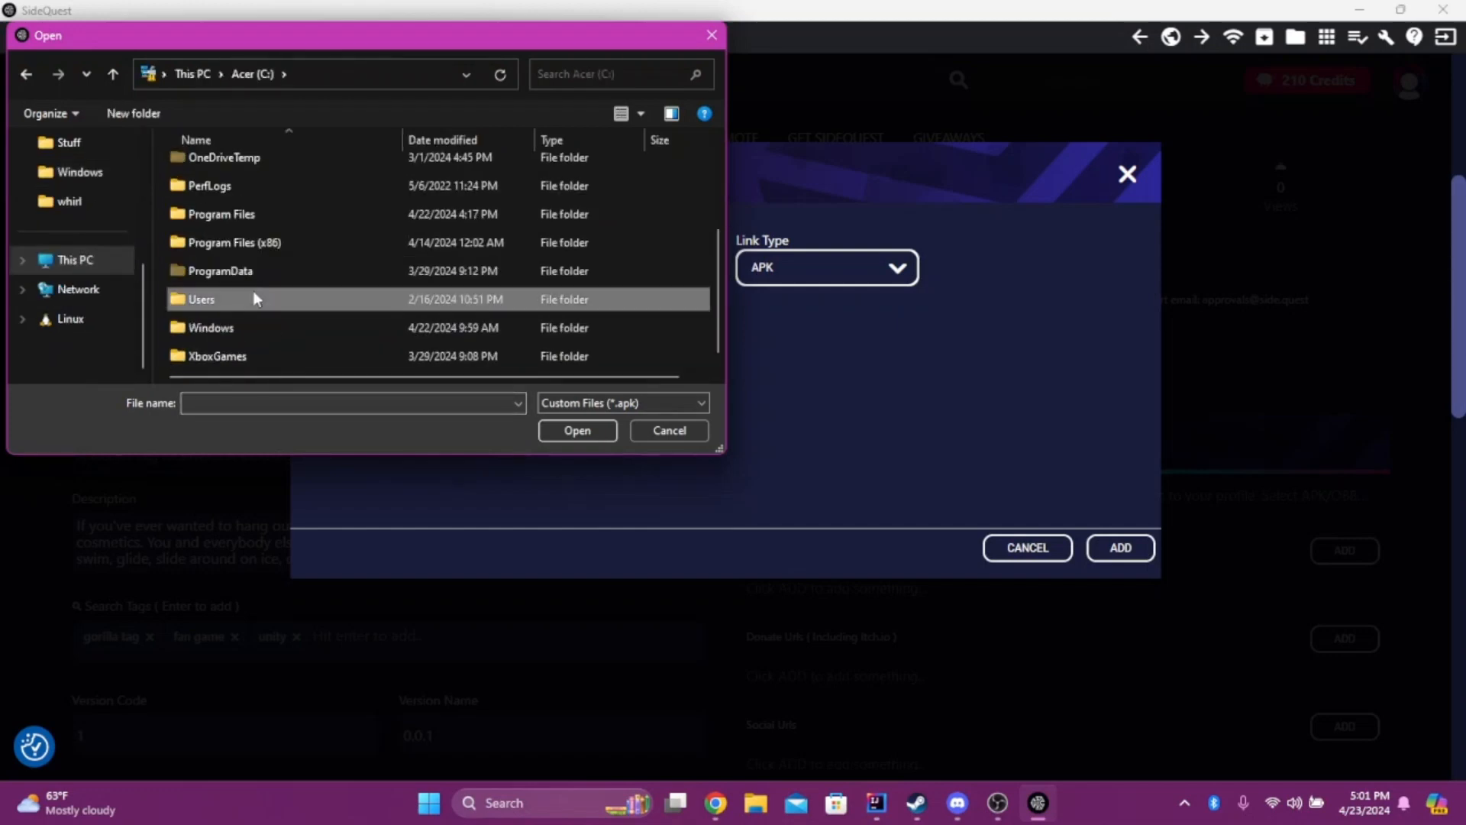
Choose chimpisland001.apk from Users > iamre > Chimp and add it as the APK download.
{"action": "double_click", "coordinate": [201, 298]}
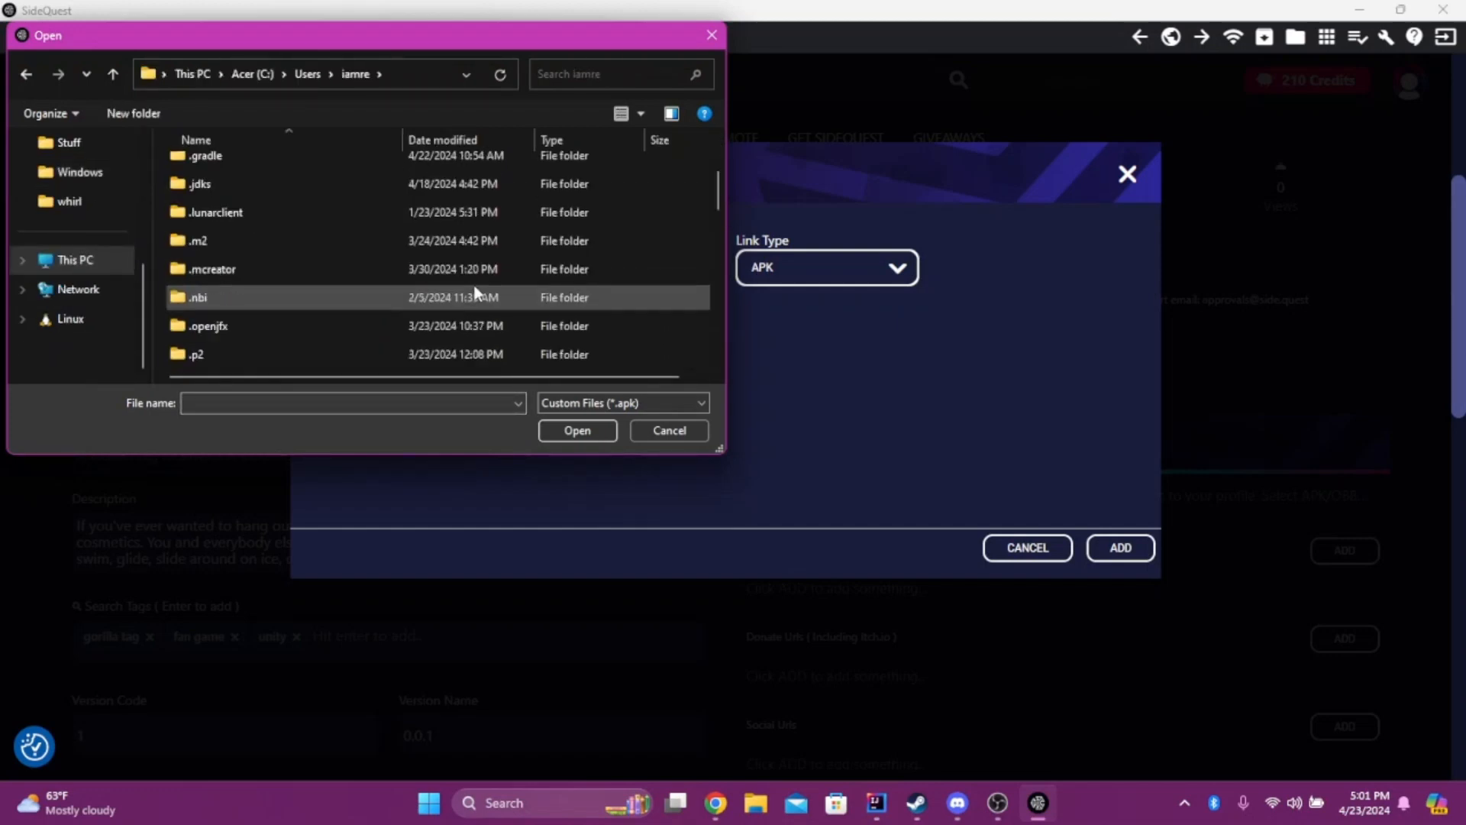
{"action": "scroll", "scroll_direction": "down", "scroll_amount": 3}
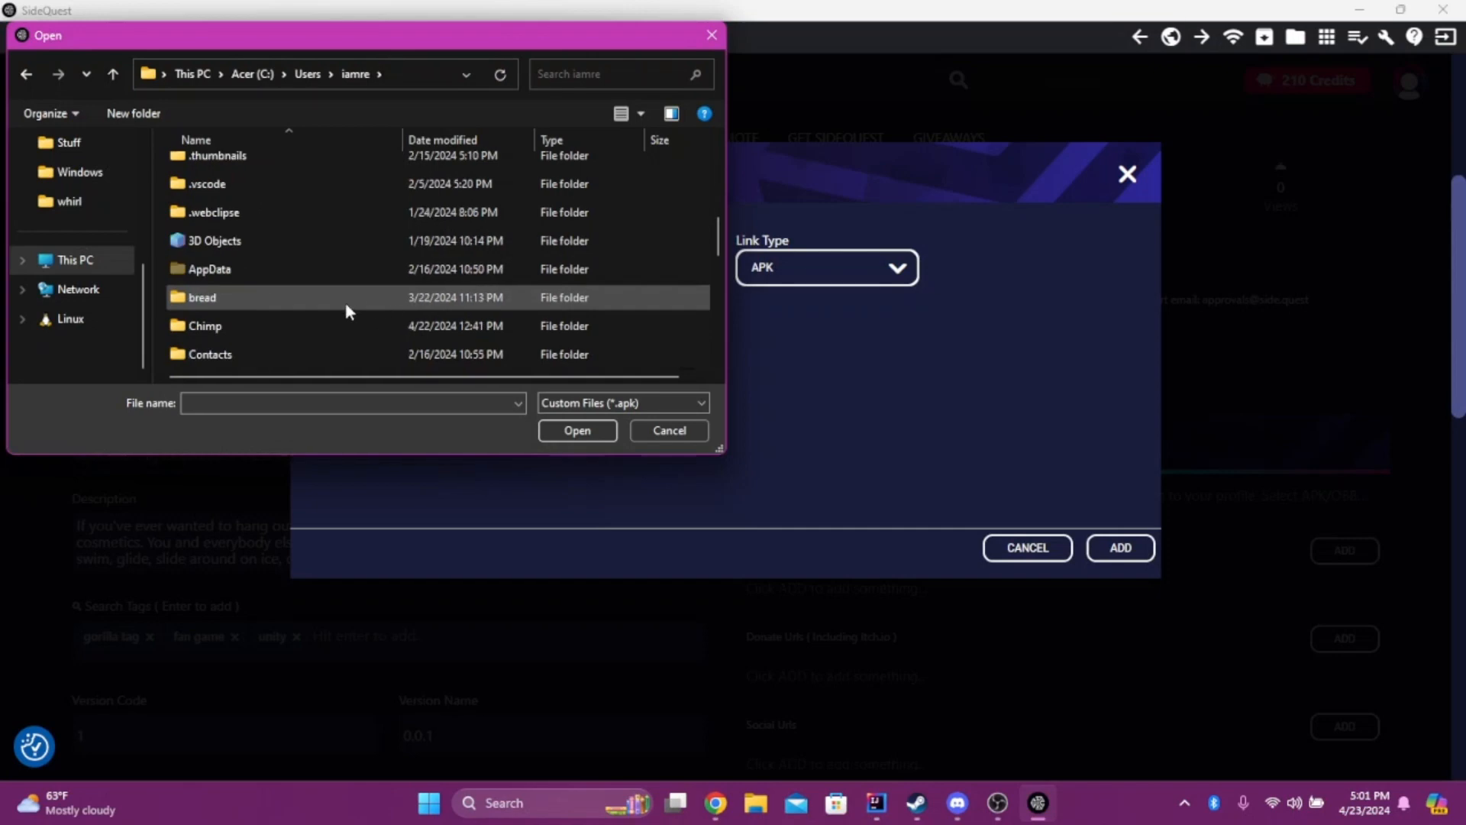
{"action": "double_click", "coordinate": [205, 326]}
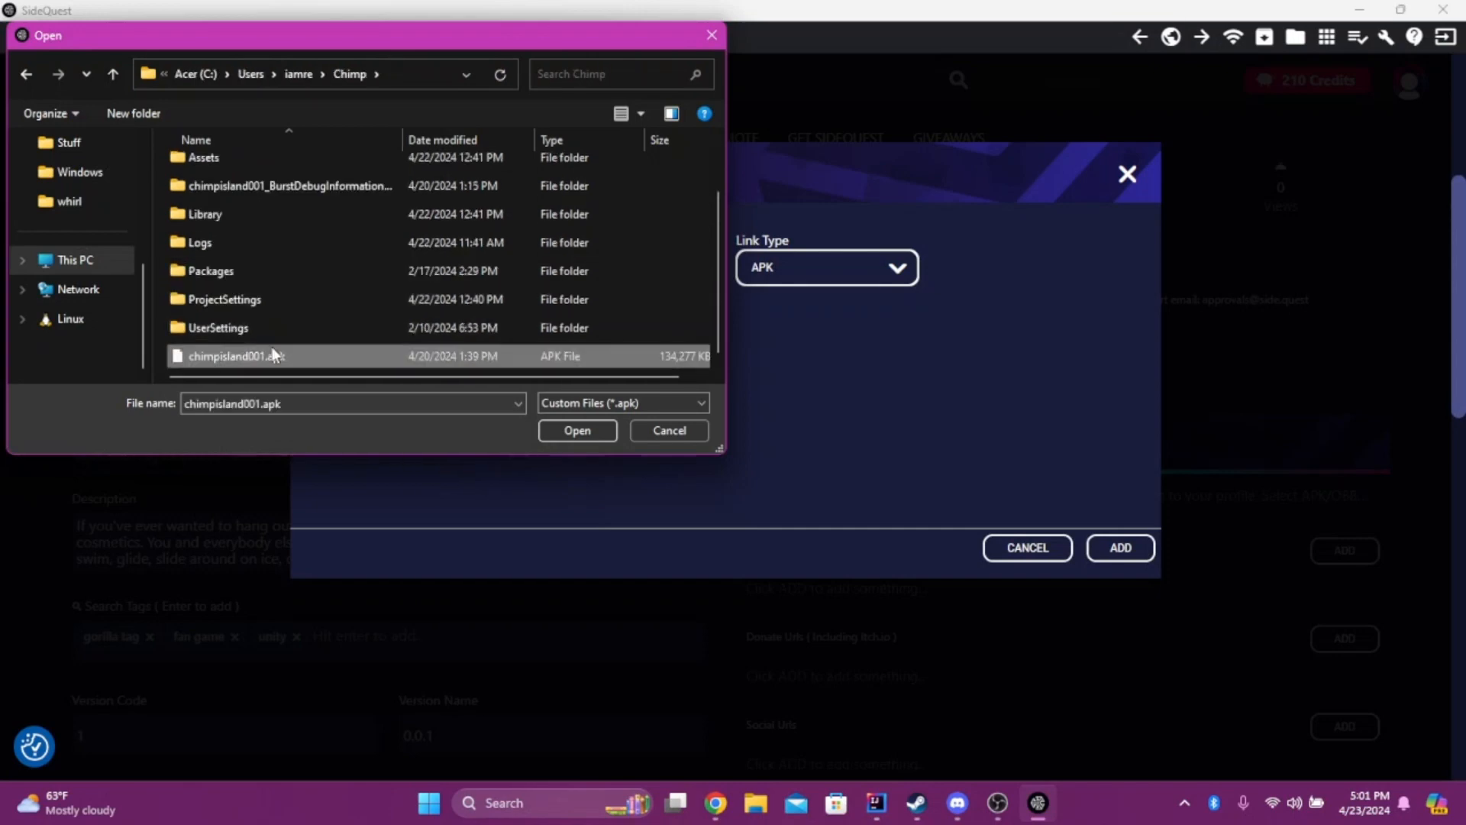
{"action": "left_click", "coordinate": [577, 430]}
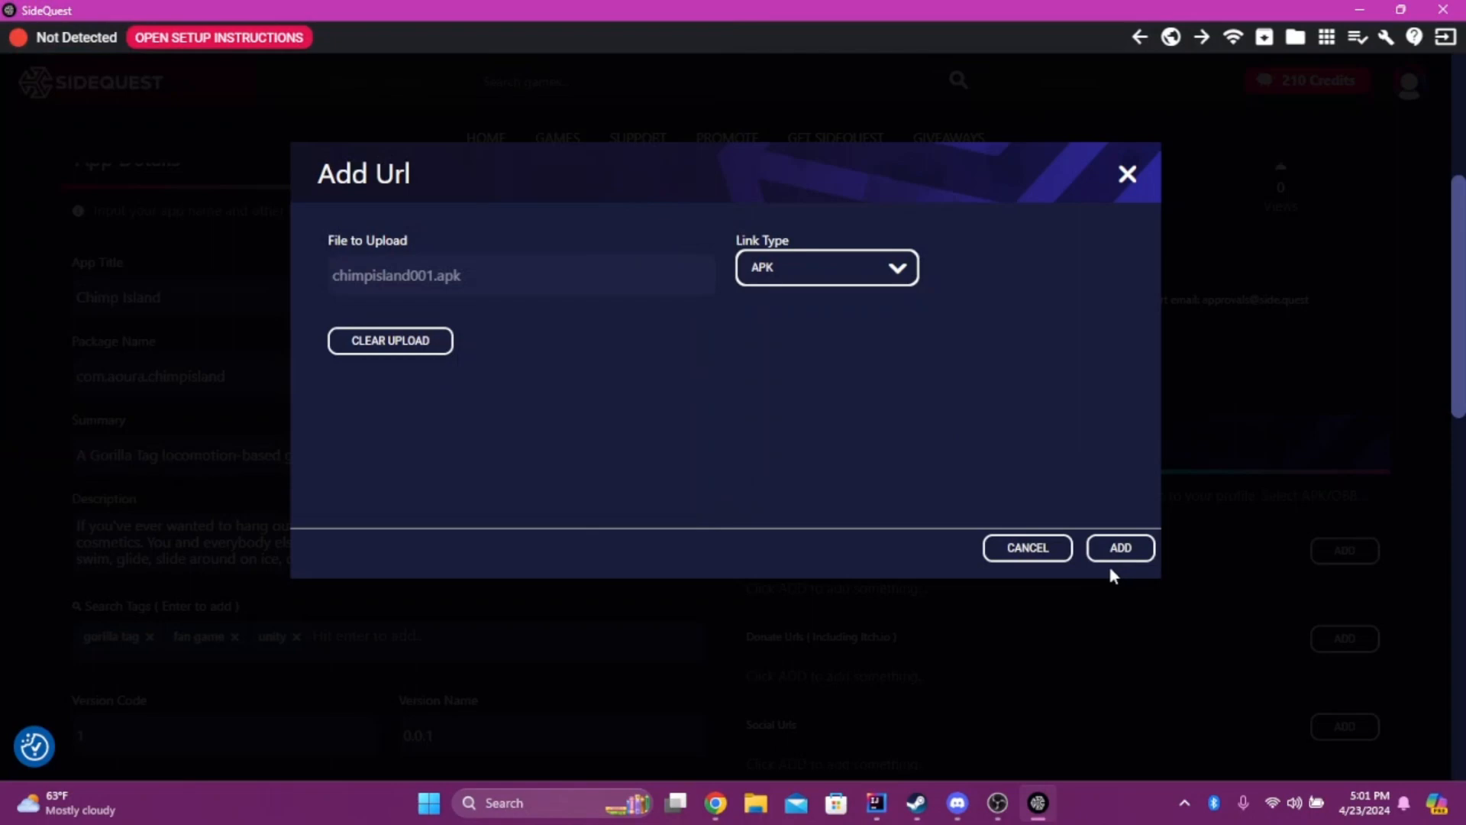
{"action": "left_click", "coordinate": [1118, 547]}
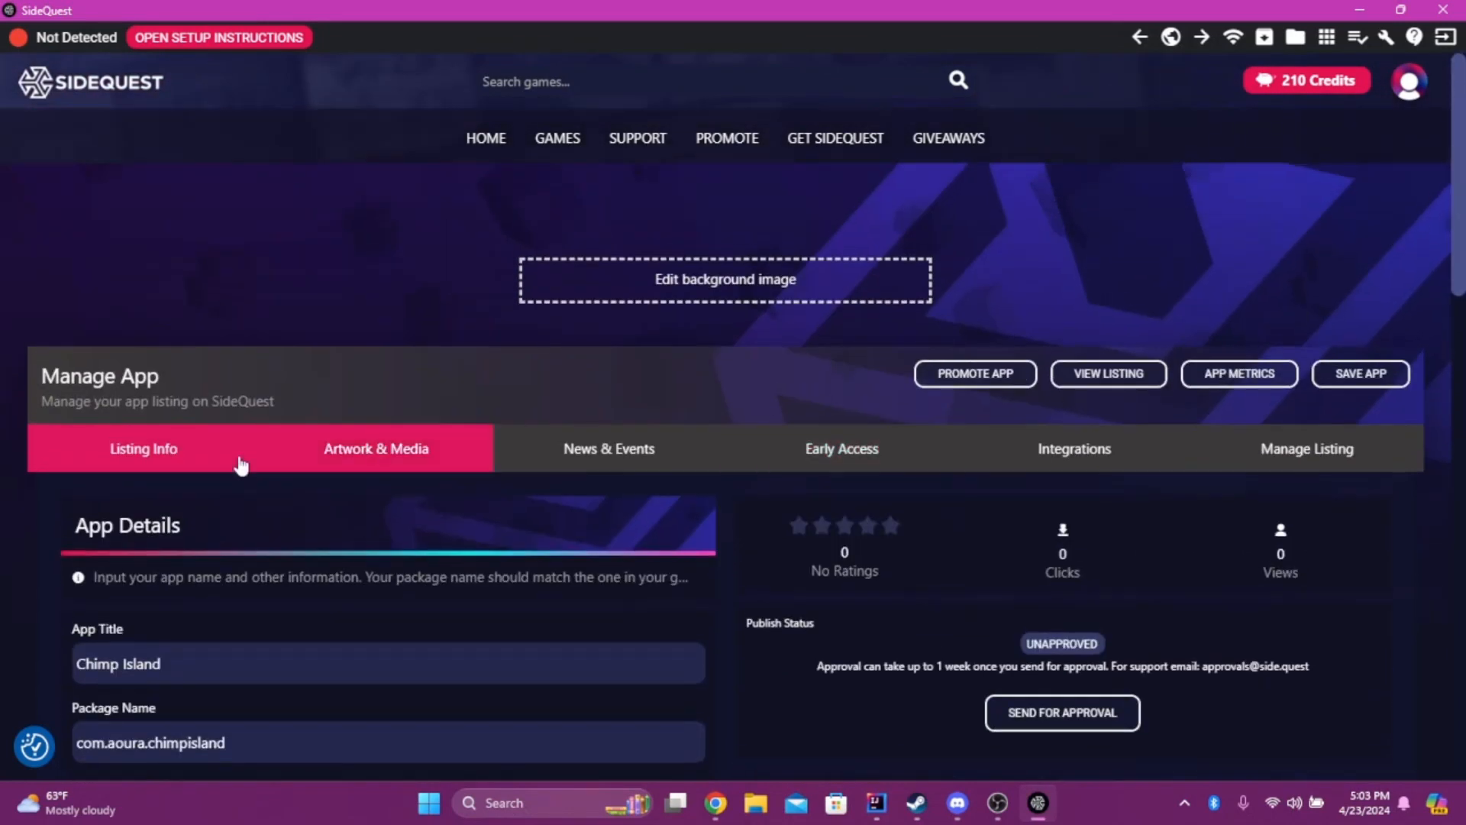
Review the Artwork & Media section of the Chimp Island listing.
{"action": "left_click", "coordinate": [376, 448]}
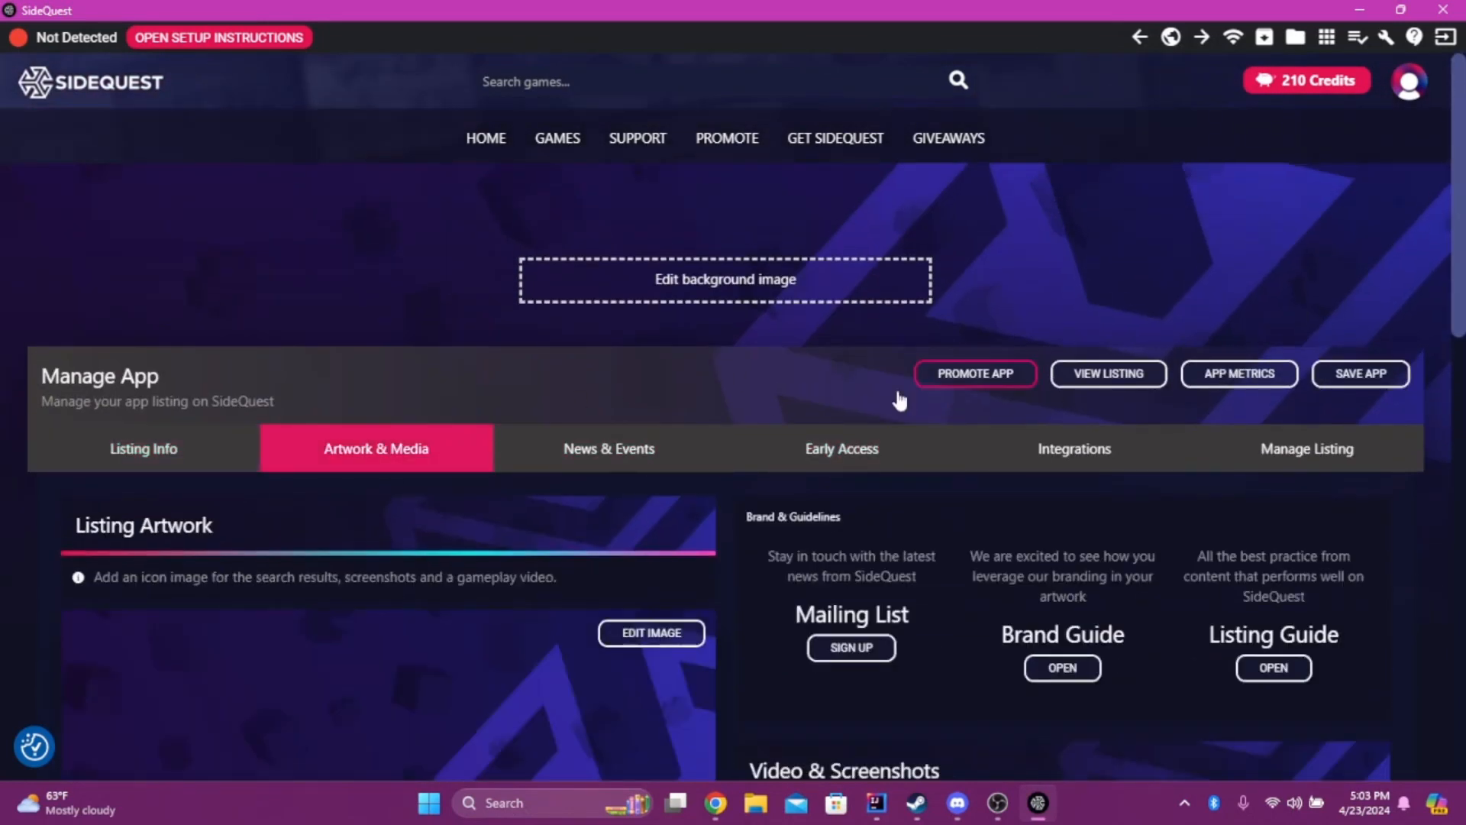
{"action": "scroll", "scroll_direction": "down", "scroll_amount": 3}
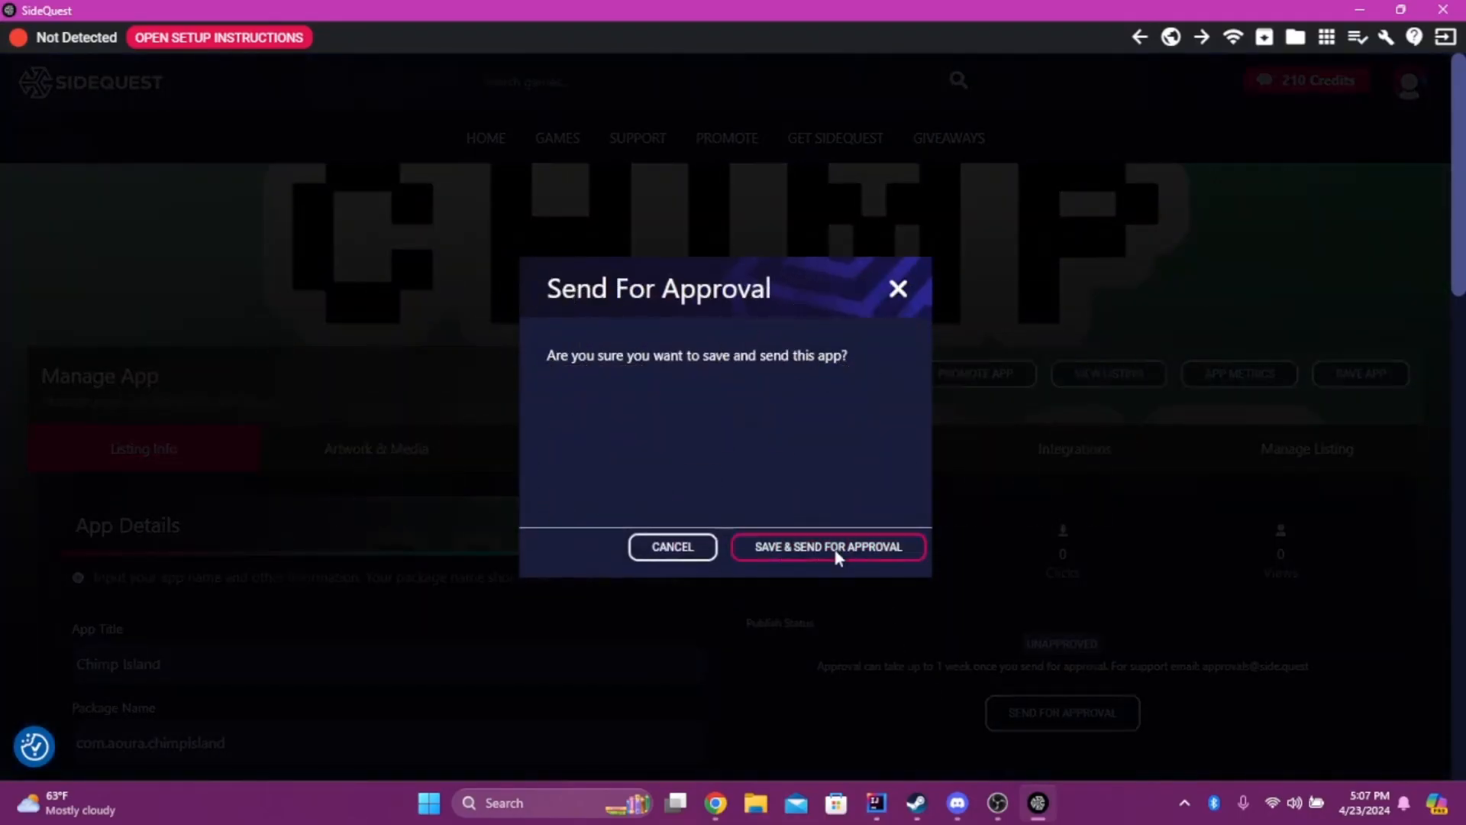
Save and send Chimp Island for approval so its status reads Pending Approval.
{"action": "left_click", "coordinate": [826, 547]}
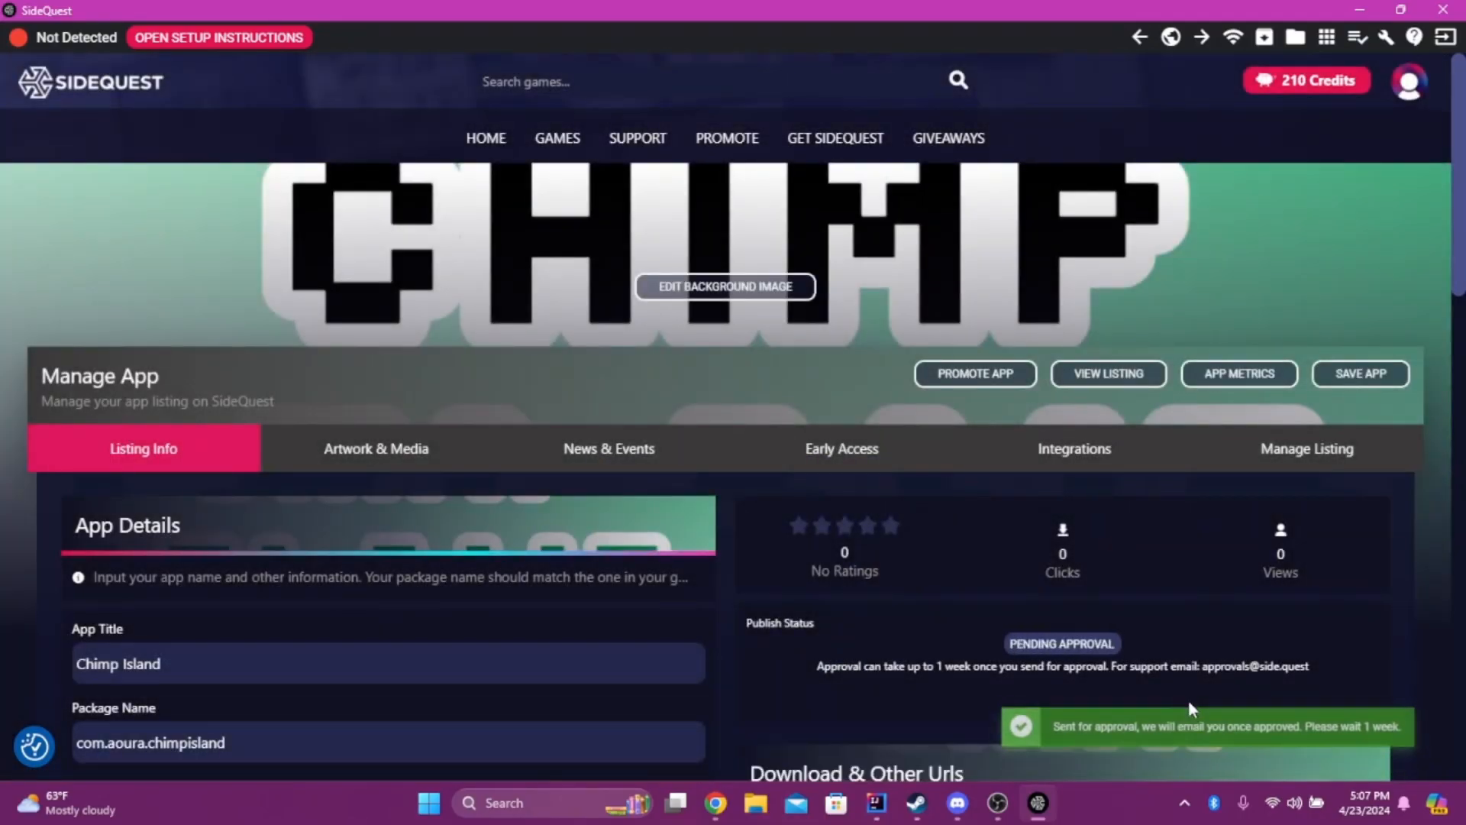
{"action": "scroll", "scroll_direction": "down", "scroll_amount": 3}
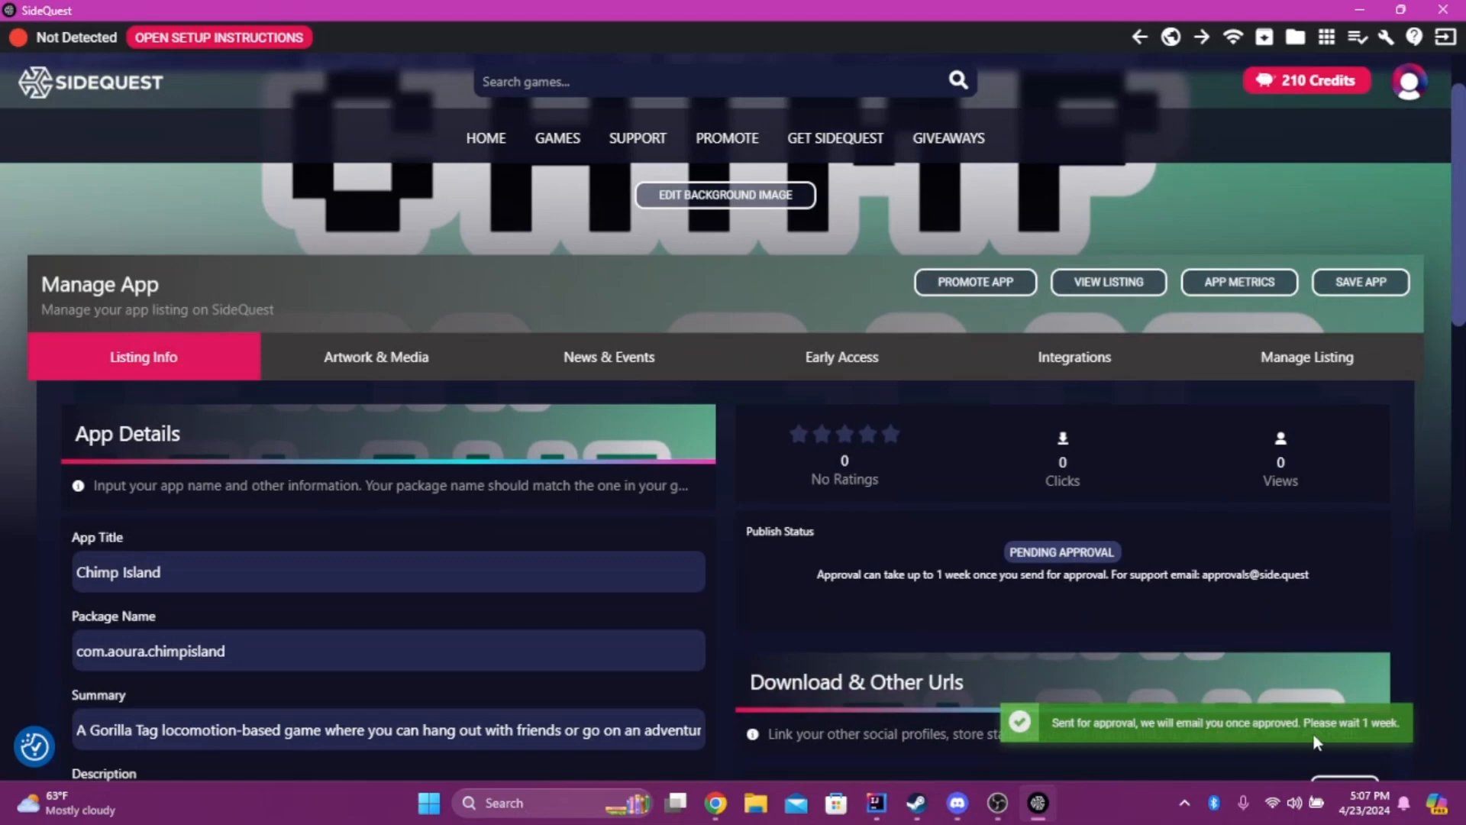